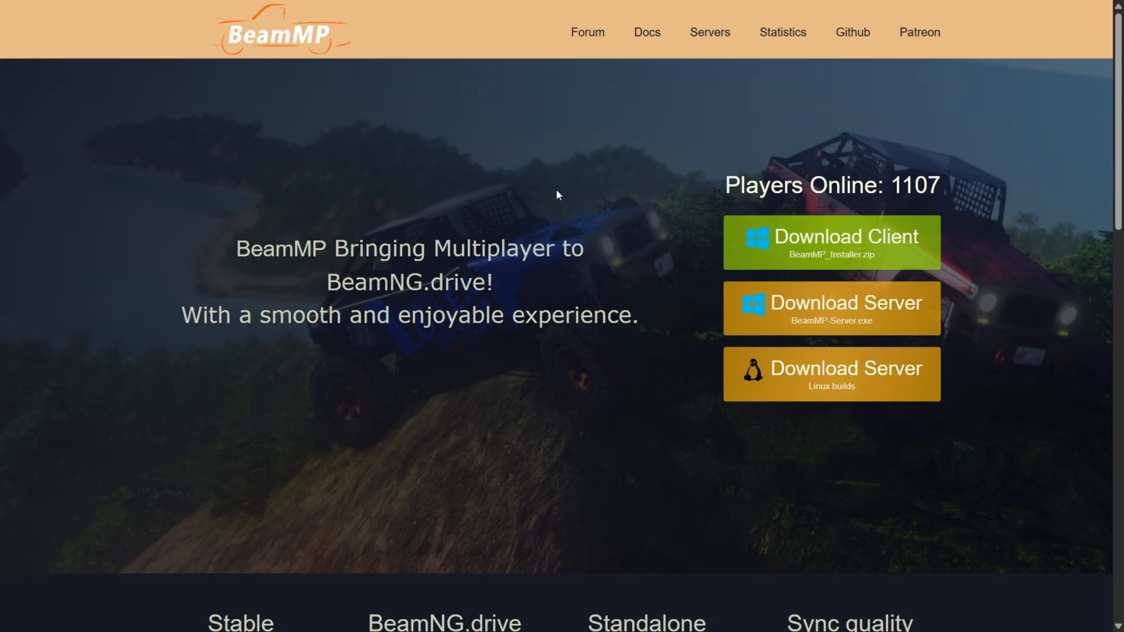
mouse_move(299, 46)
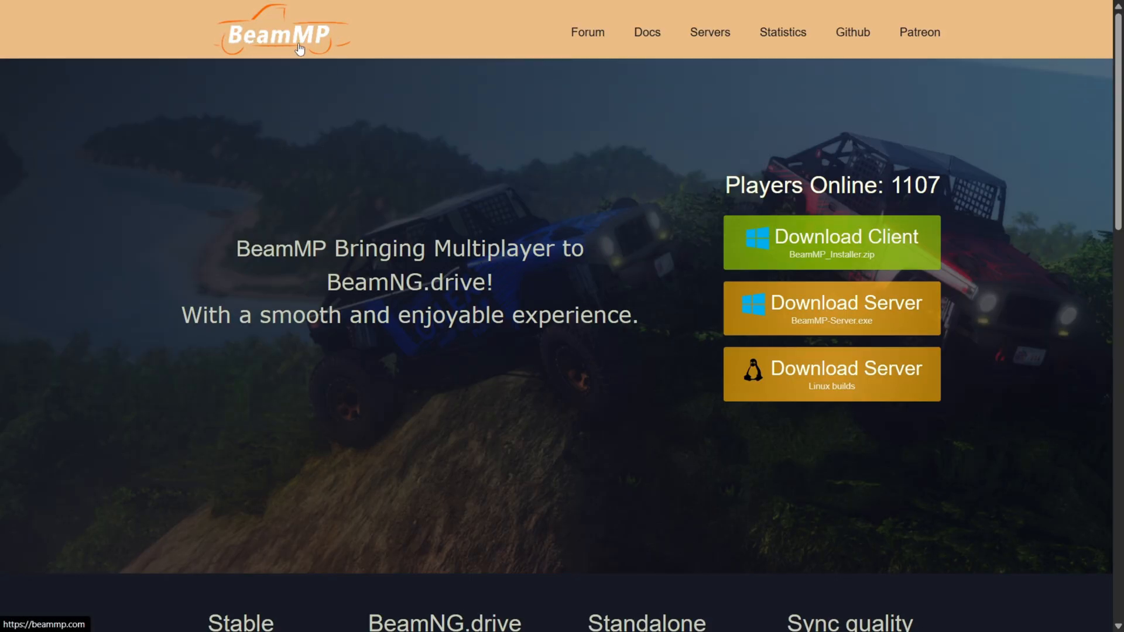
mouse_move(472, 180)
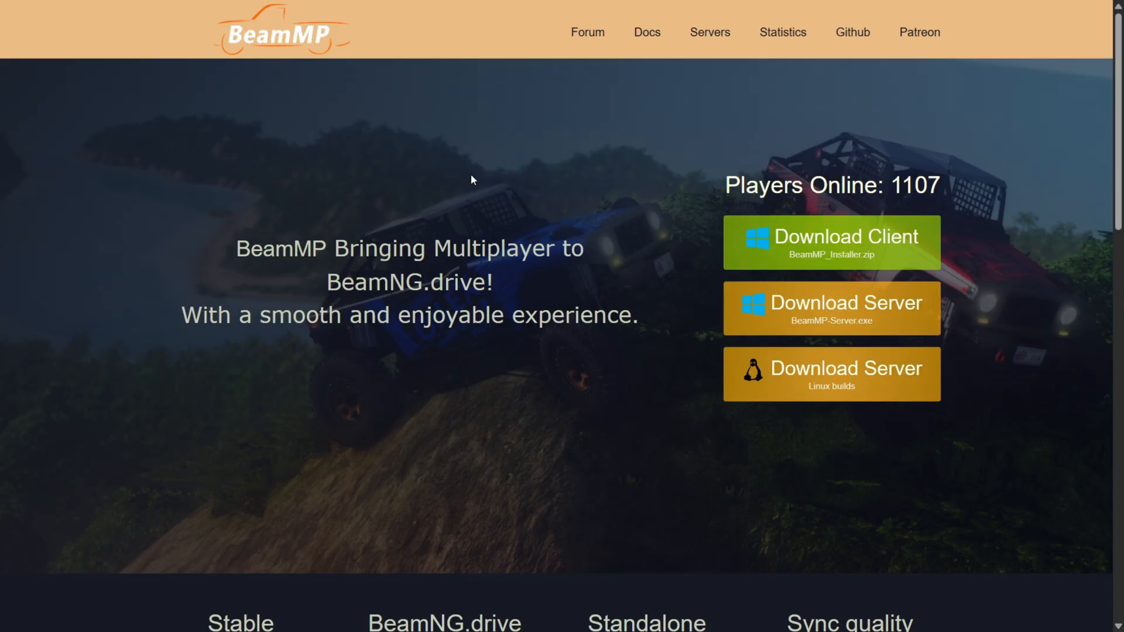
mouse_move(487, 200)
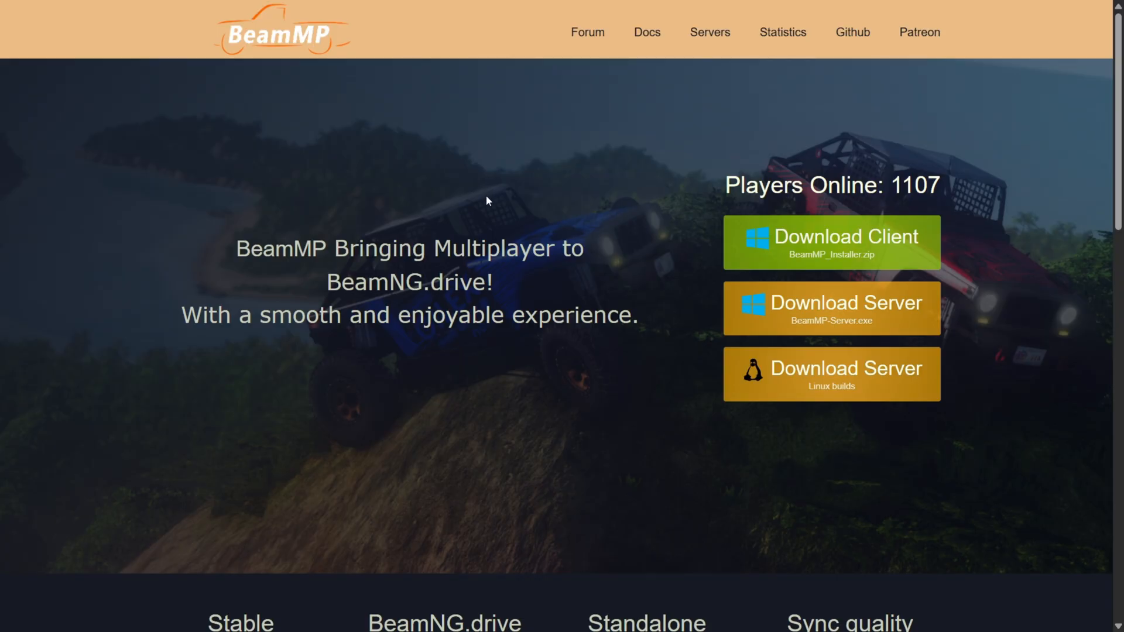
mouse_move(880, 187)
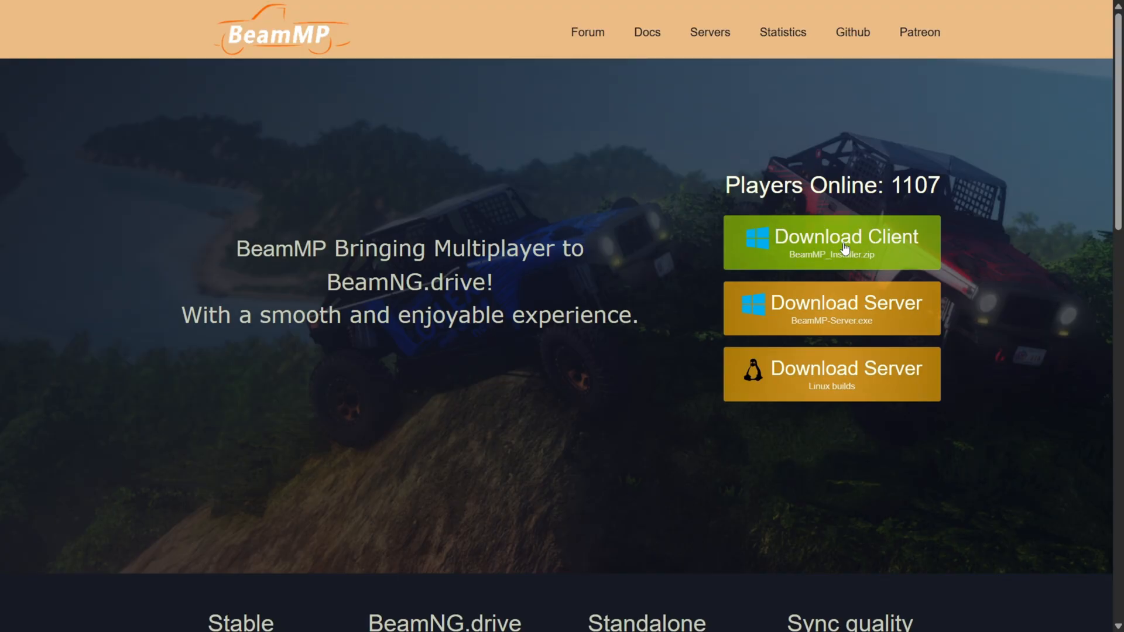
Download BeamMP_Installer.zip via the Download Client button on beammp.com.
left_click(832, 241)
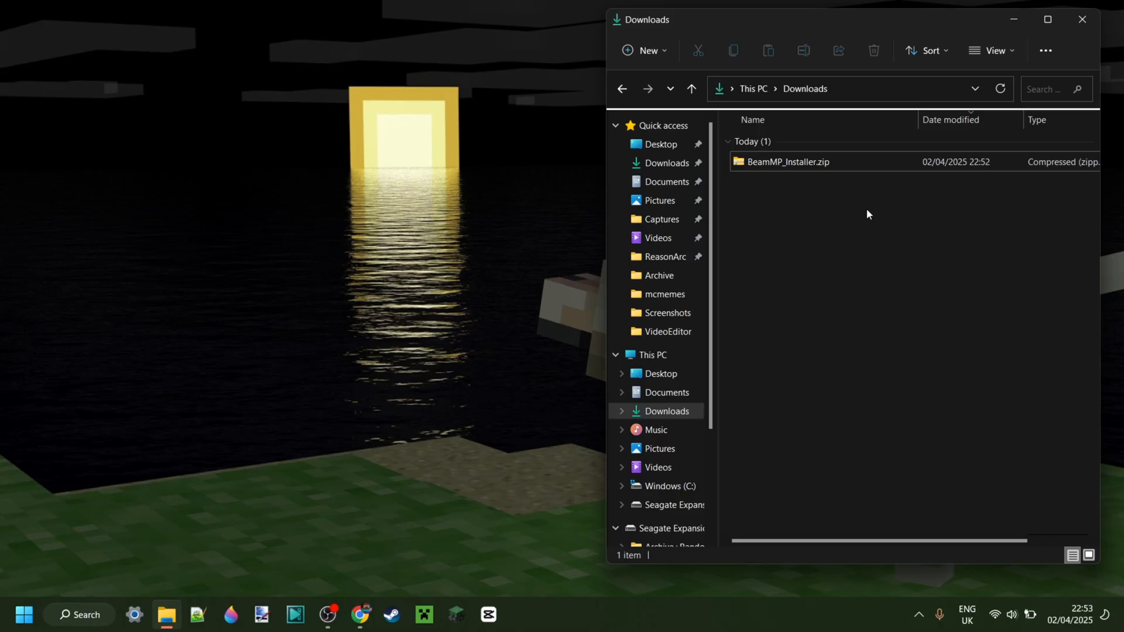
Open BeamMP_Installer.zip in Downloads and select BeamMP_Installer.exe inside it.
left_click(788, 162)
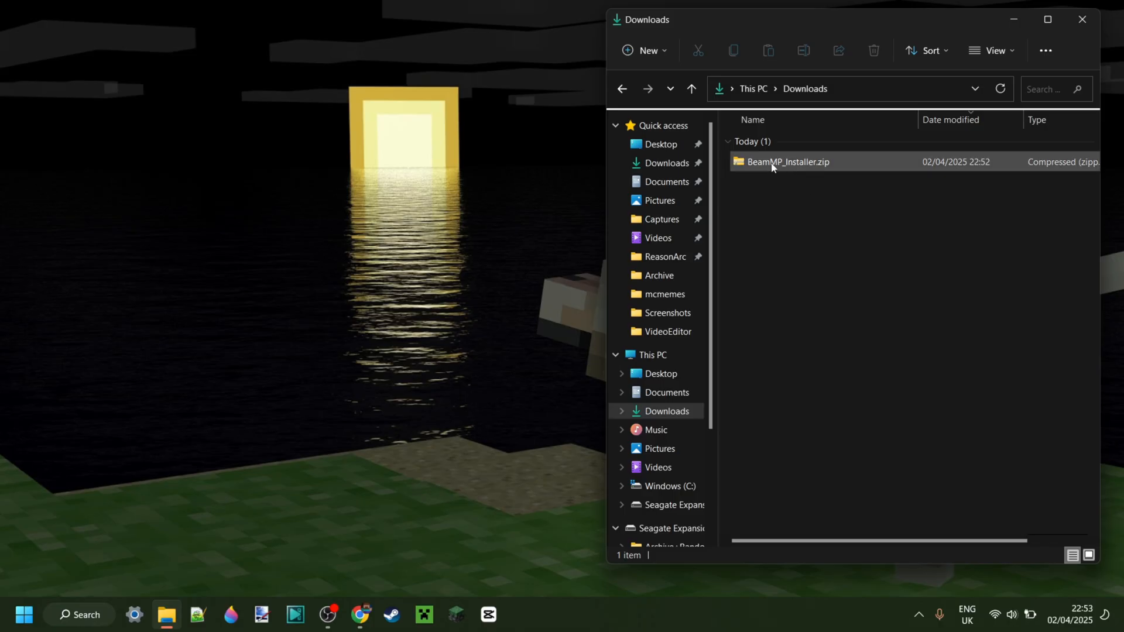
double_click(788, 162)
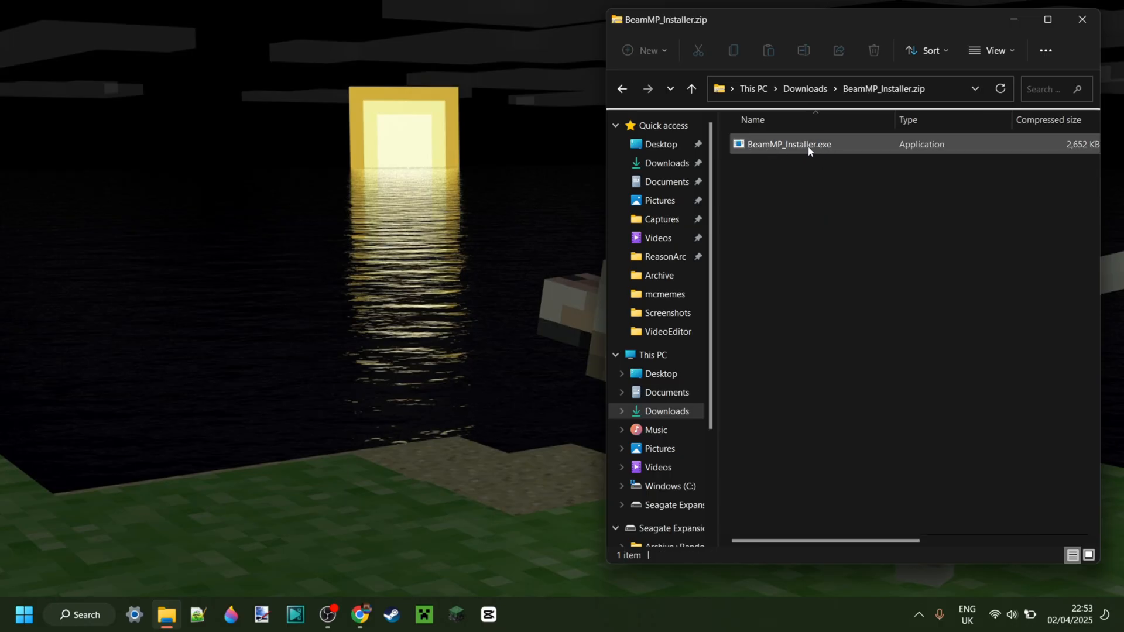
left_click(789, 144)
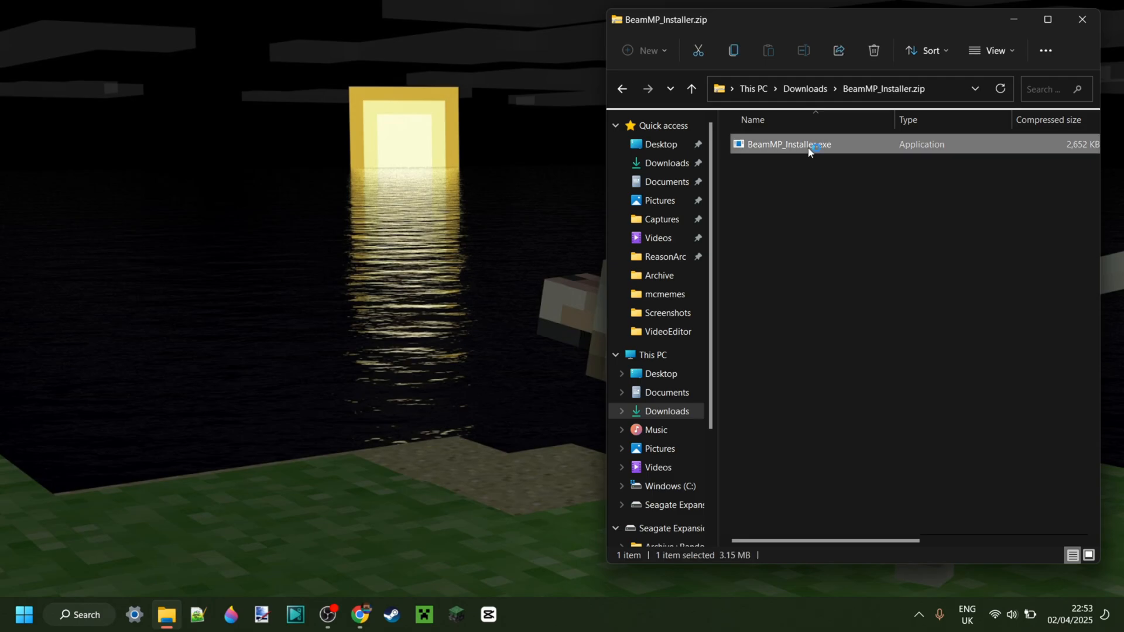
Run BeamMP_Installer.exe in English, accept the license agreement and start the install.
double_click(789, 144)
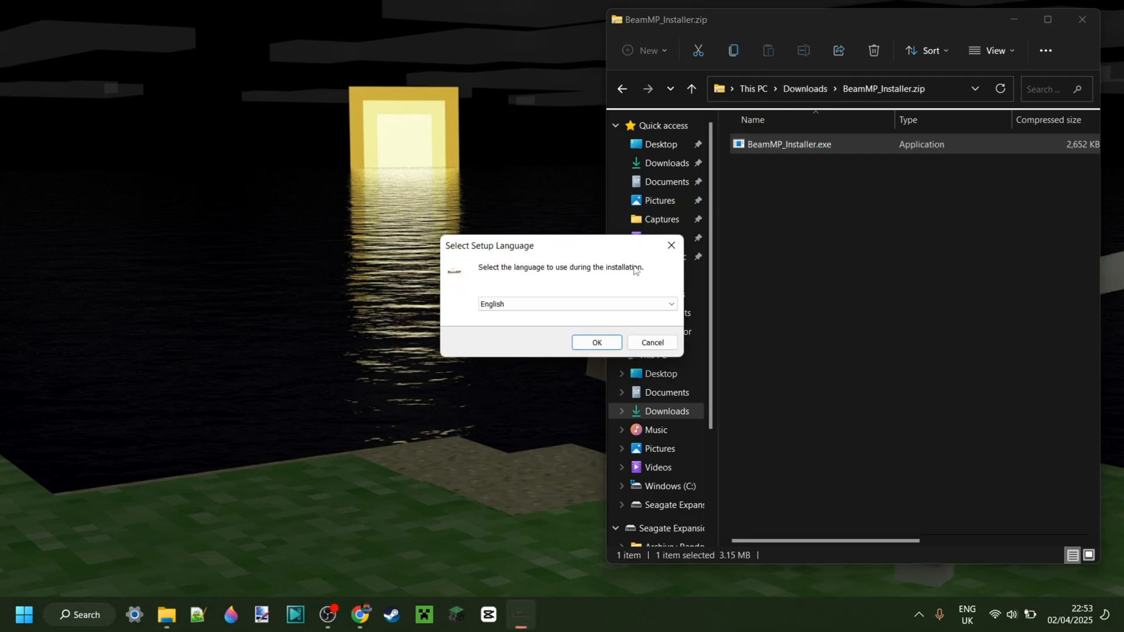
left_click(596, 342)
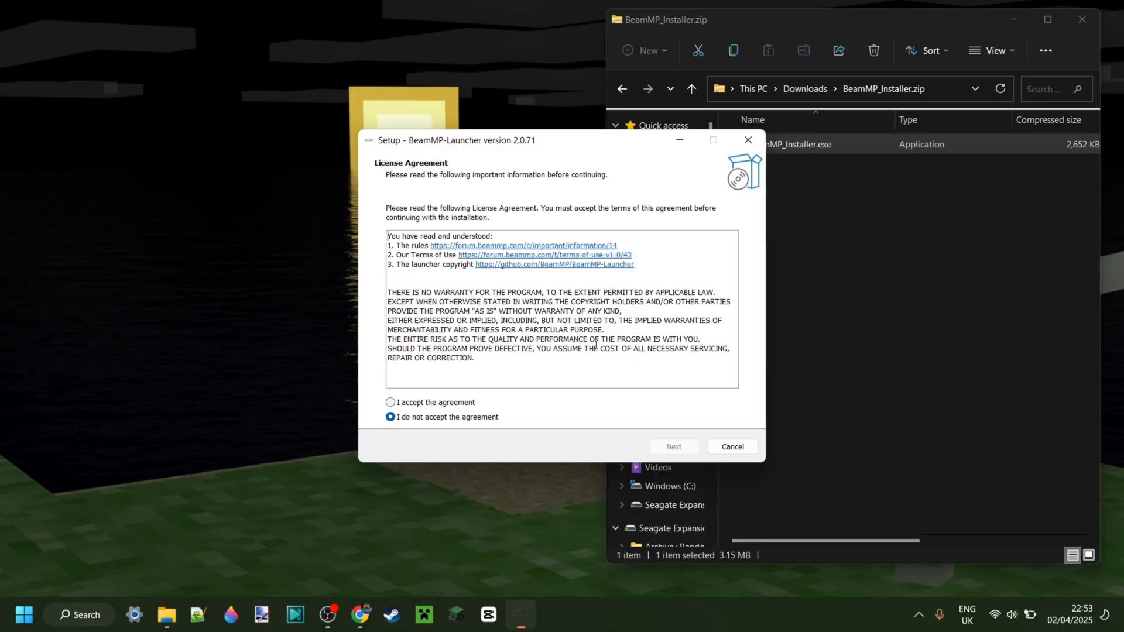
left_click(391, 402)
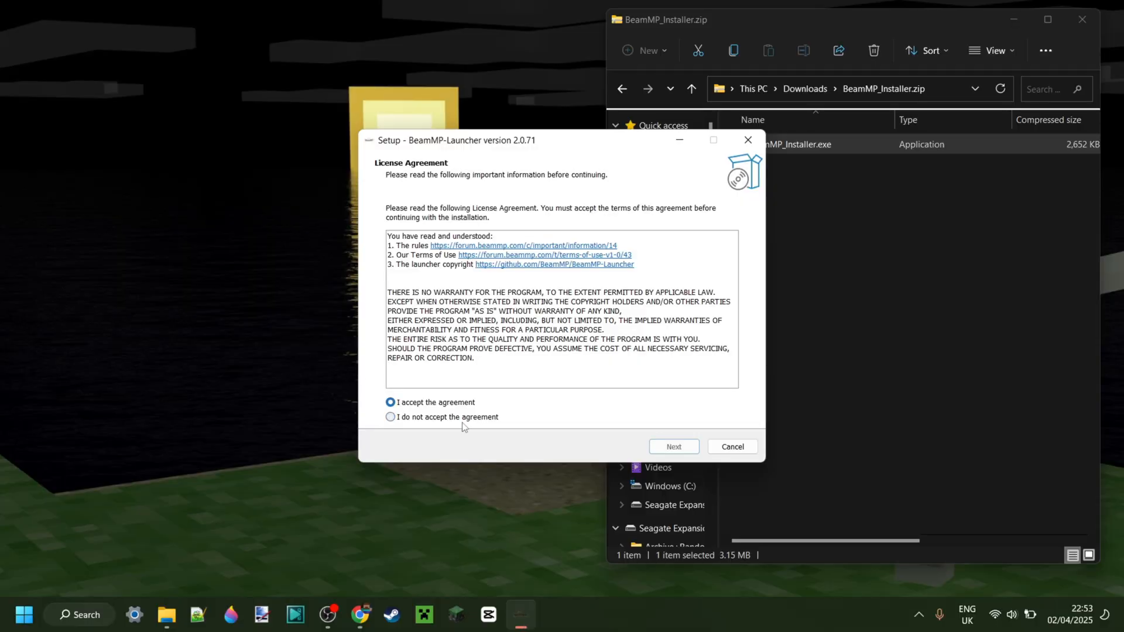
left_click(672, 446)
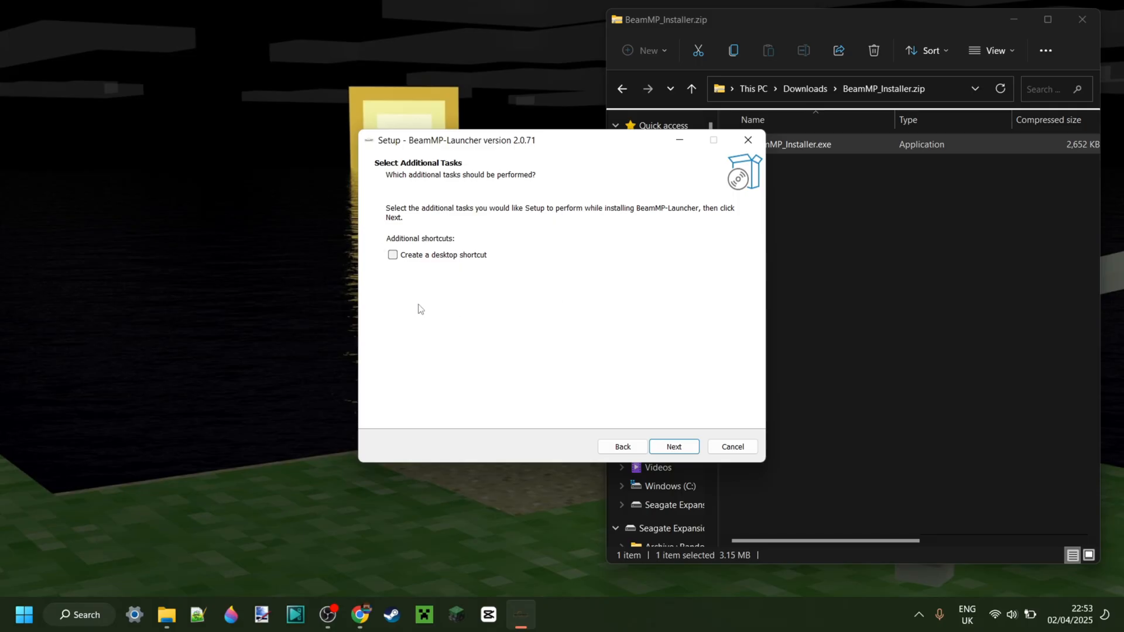
left_click(673, 446)
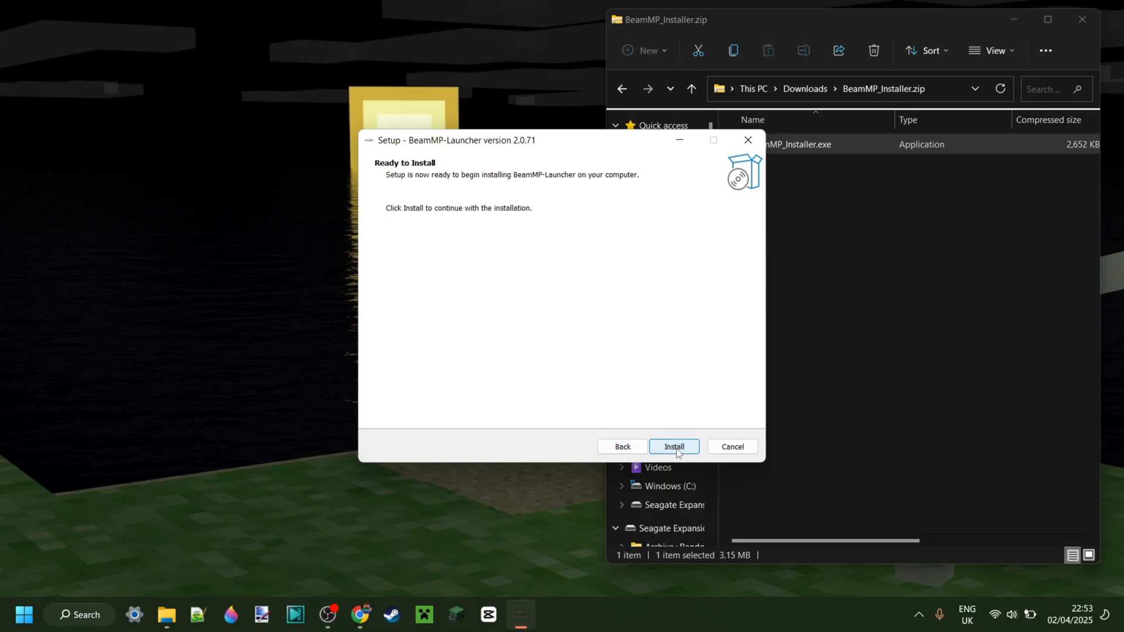
left_click(672, 446)
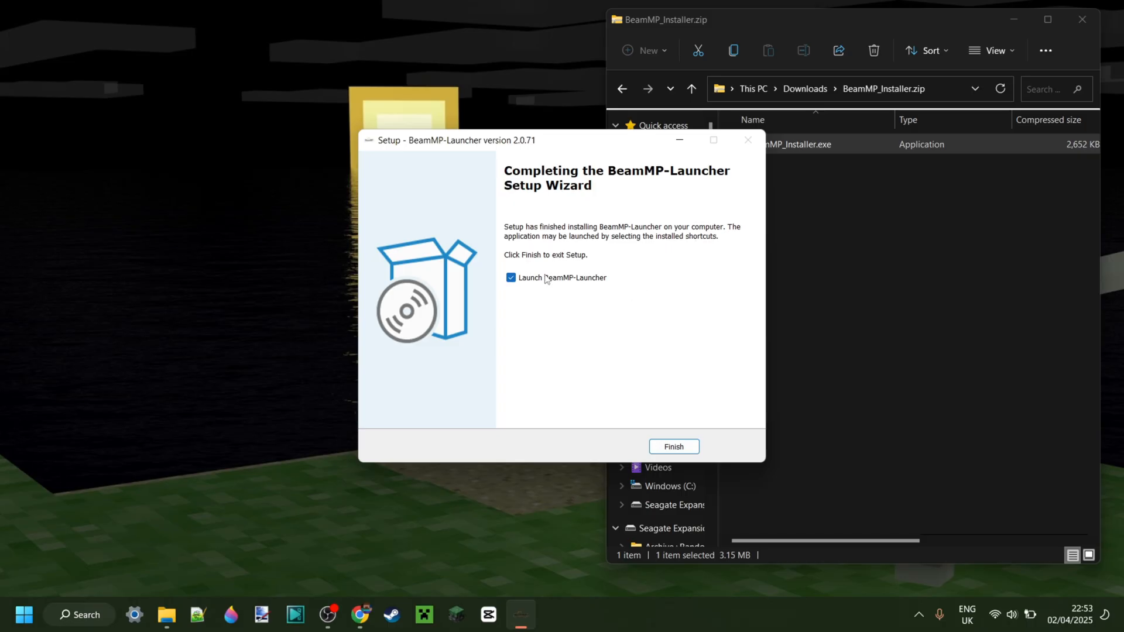
Finish setup with 'Launch BeamMP-Launcher' unticked.
left_click(511, 278)
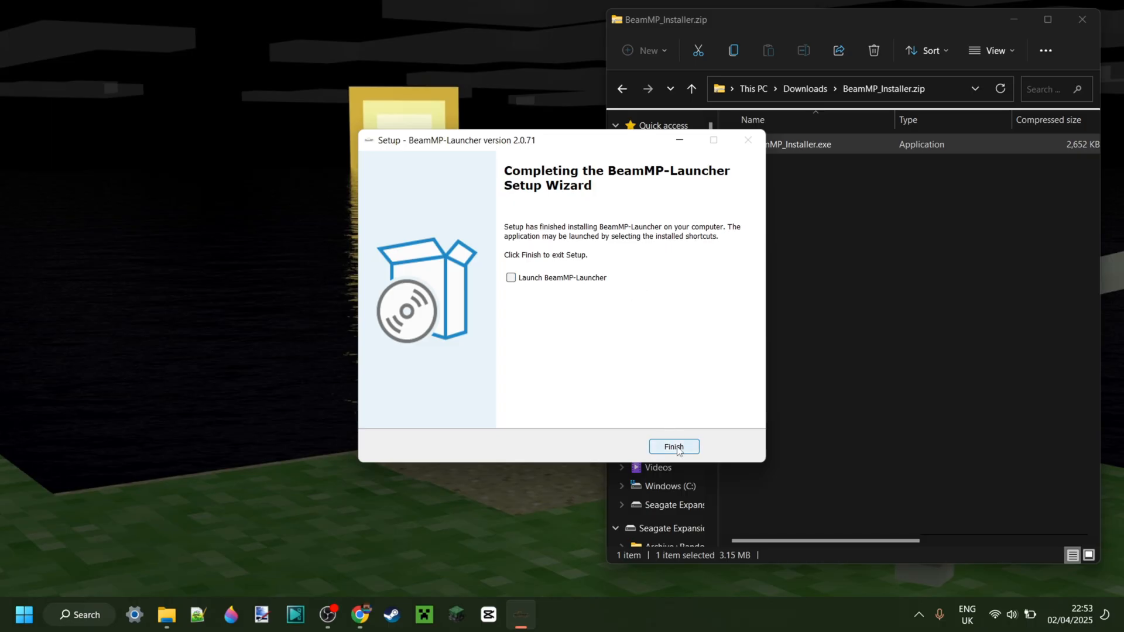
left_click(672, 446)
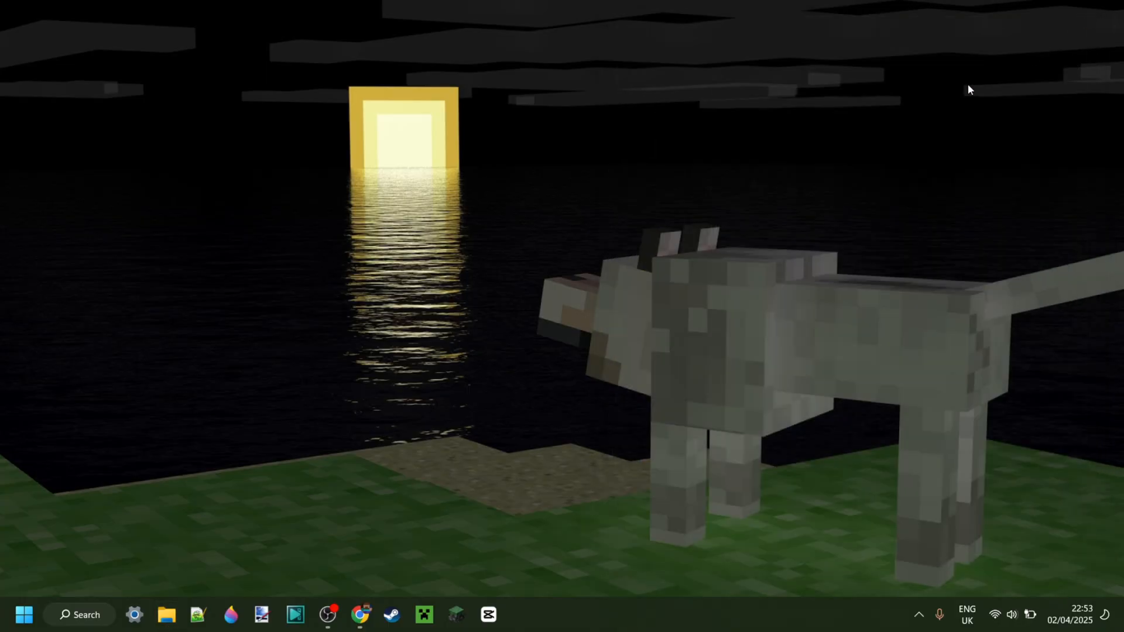
mouse_move(91, 606)
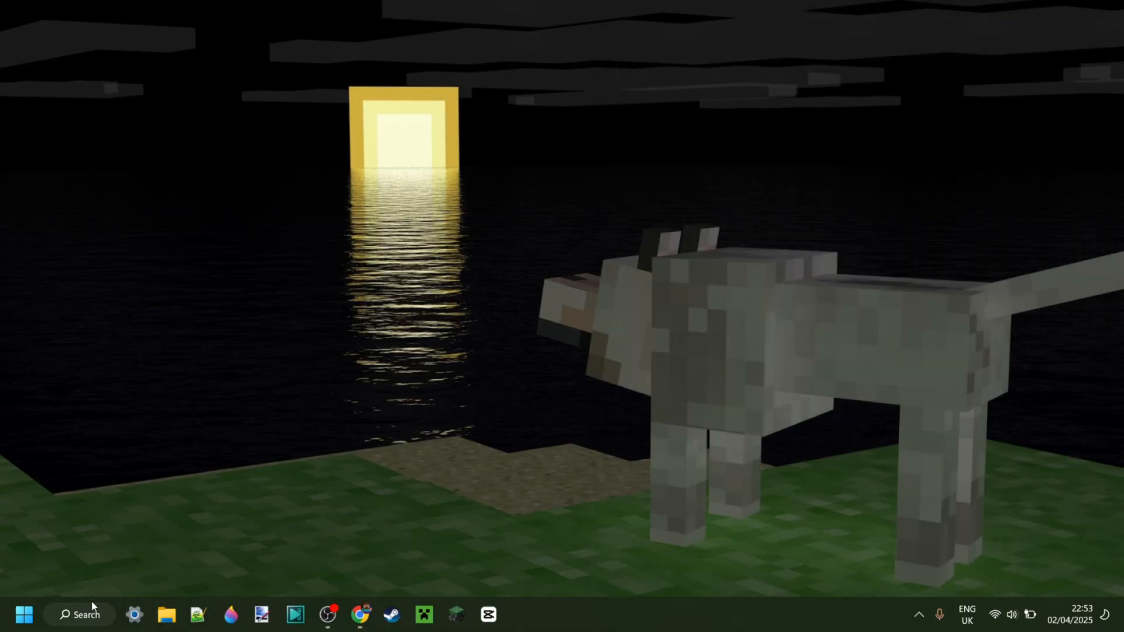
Search Windows for 'beammp-Launcher' to find the installed launcher app.
left_click(79, 615)
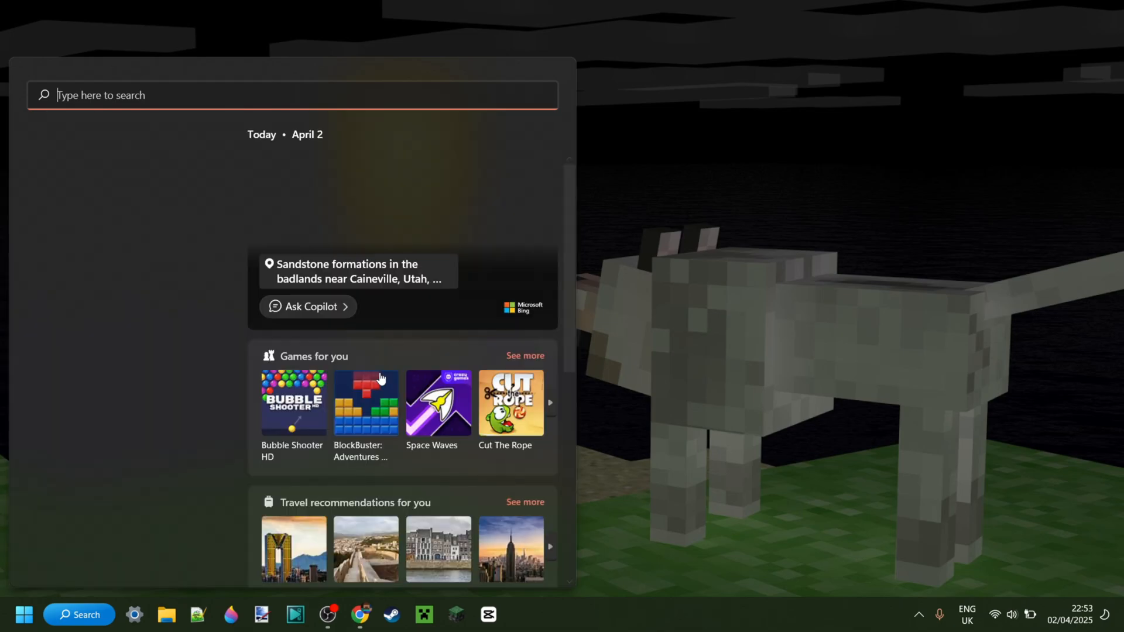
type("beammp-Launcher")
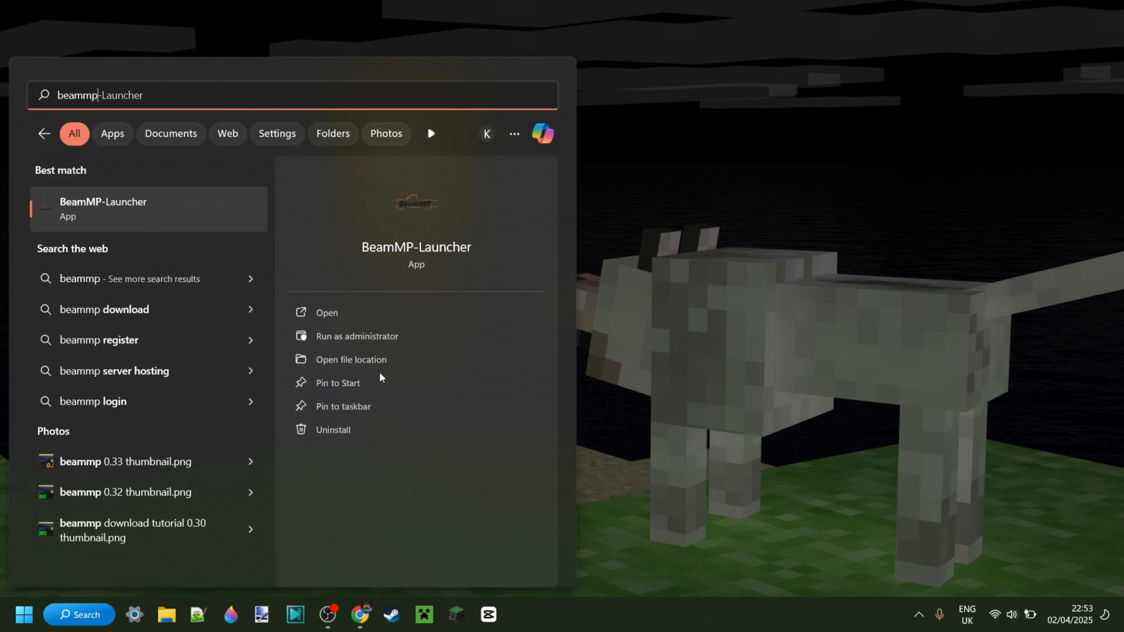
mouse_move(160, 221)
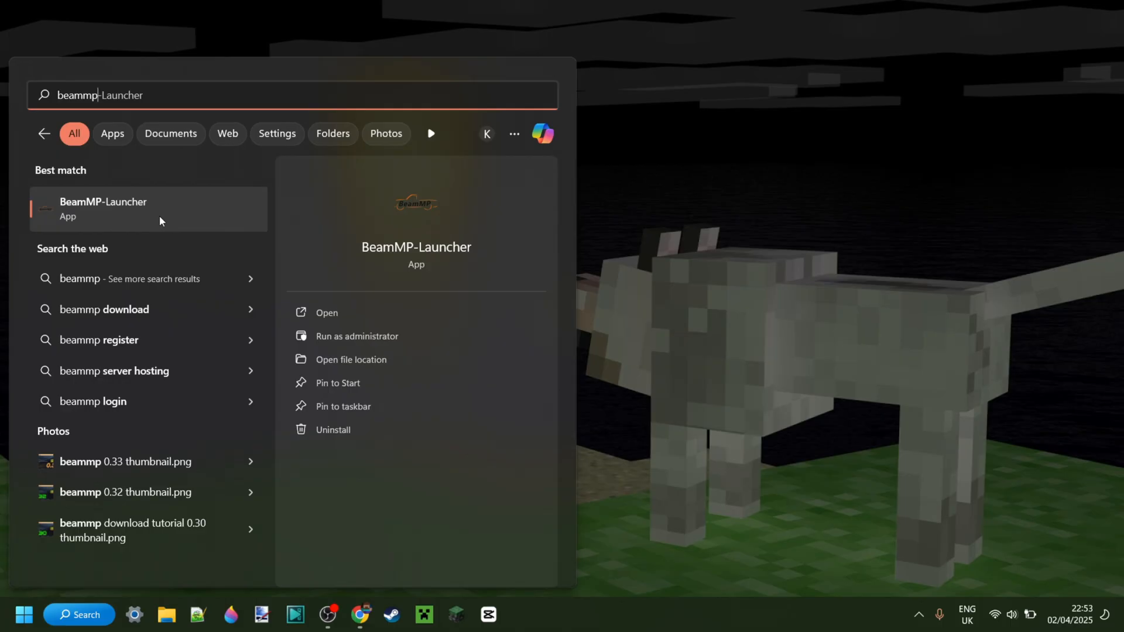
mouse_move(133, 216)
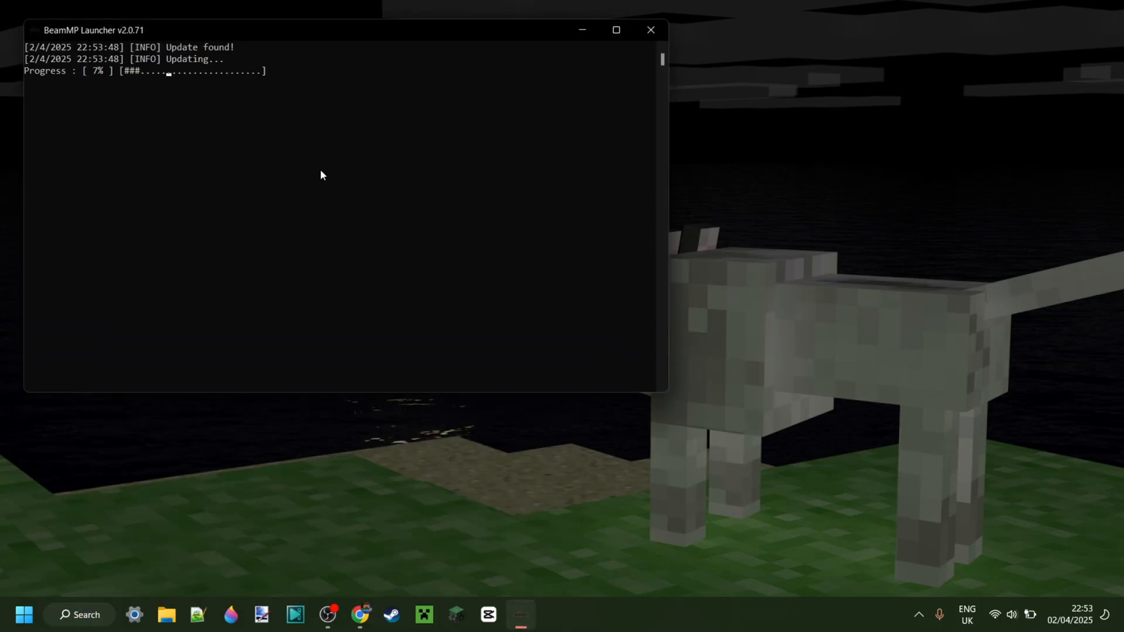
After the launcher self-updates, launch BeamNG.drive with the standard non-Vulkan renderer.
left_click(650, 29)
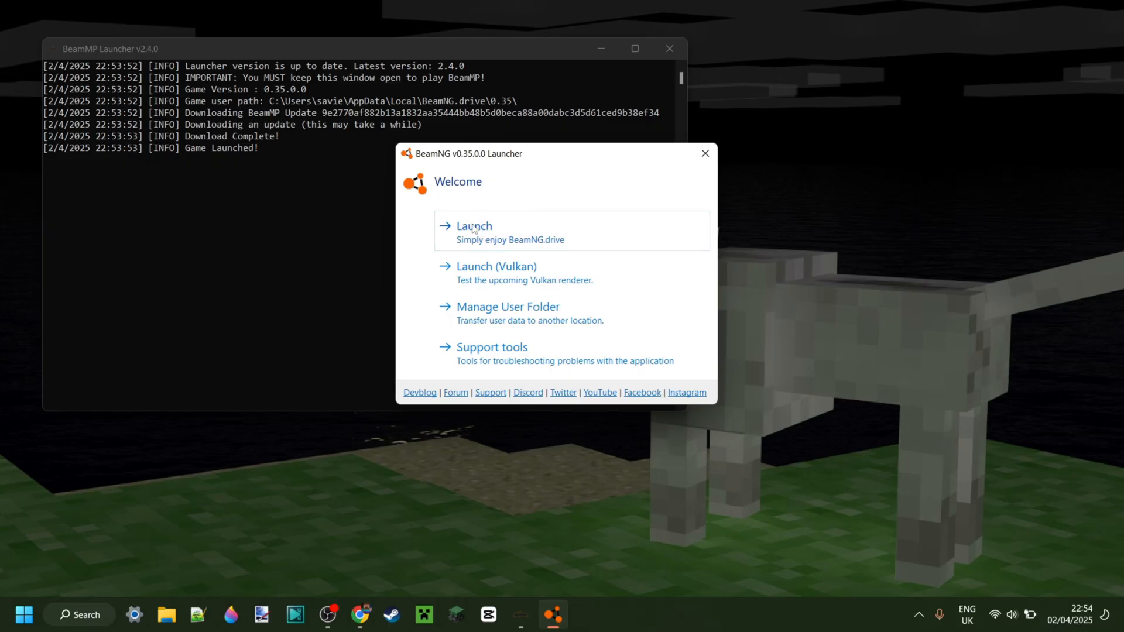
mouse_move(481, 233)
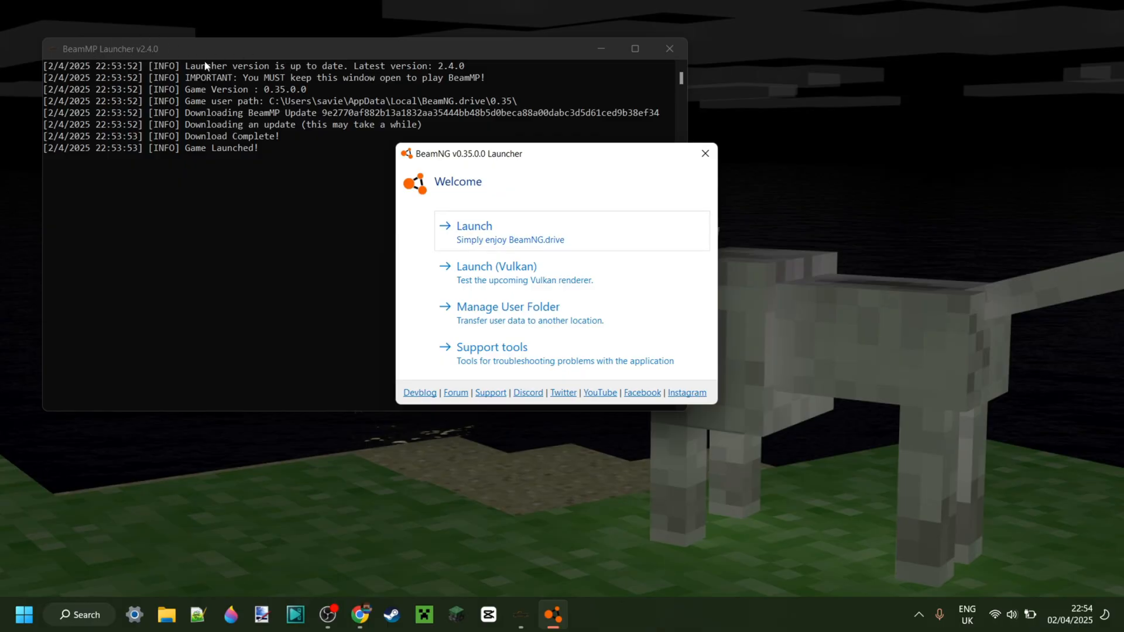
mouse_move(162, 91)
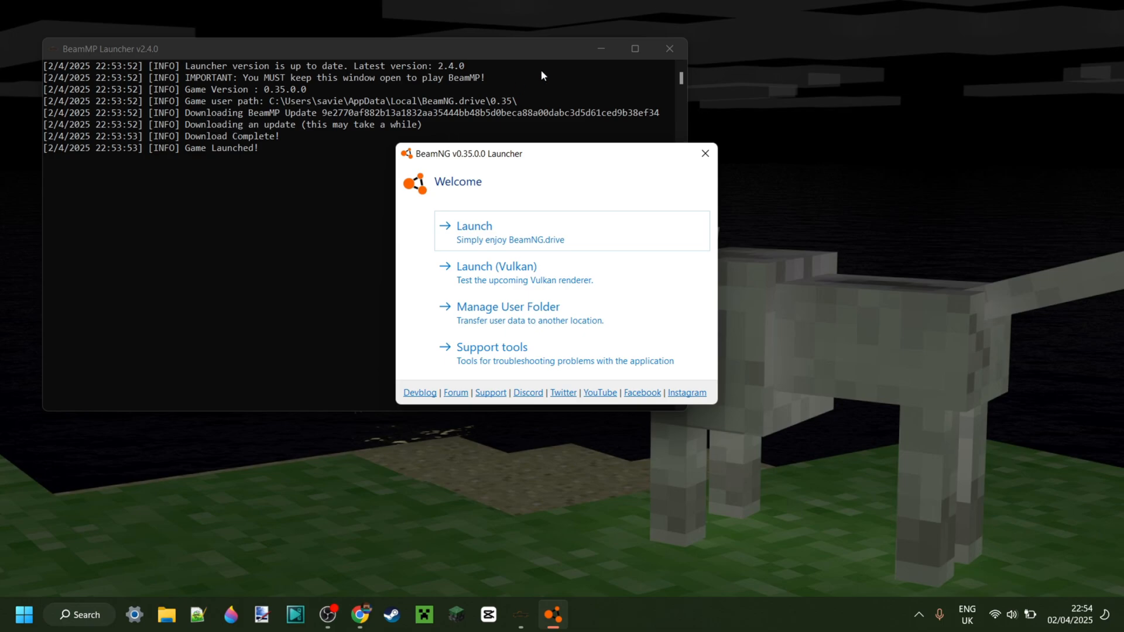
mouse_move(670, 49)
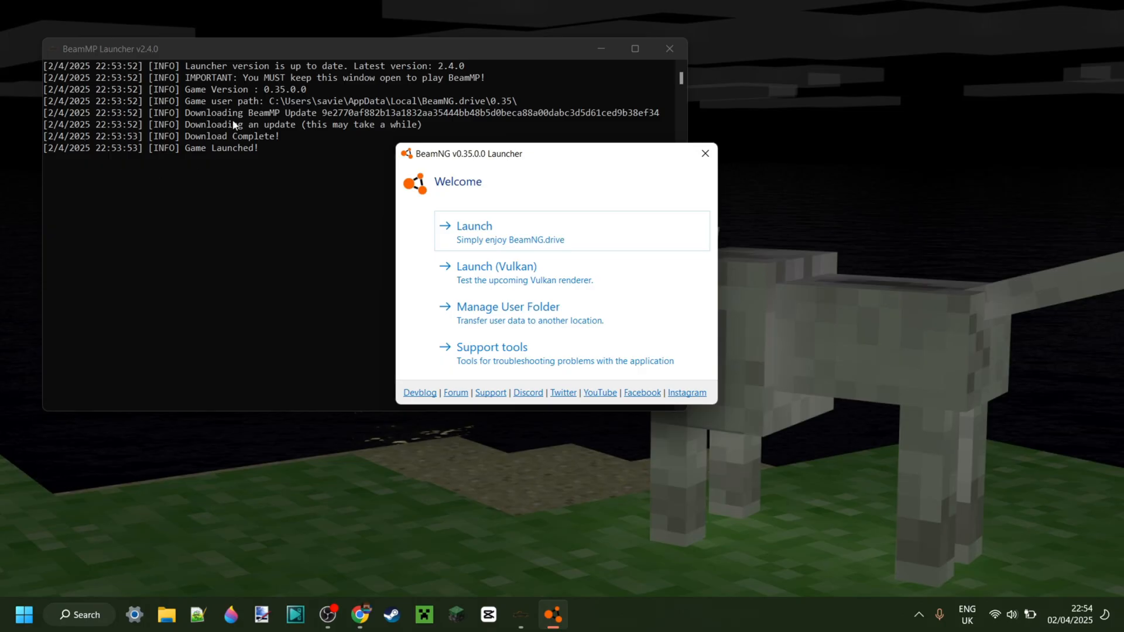
mouse_move(502, 236)
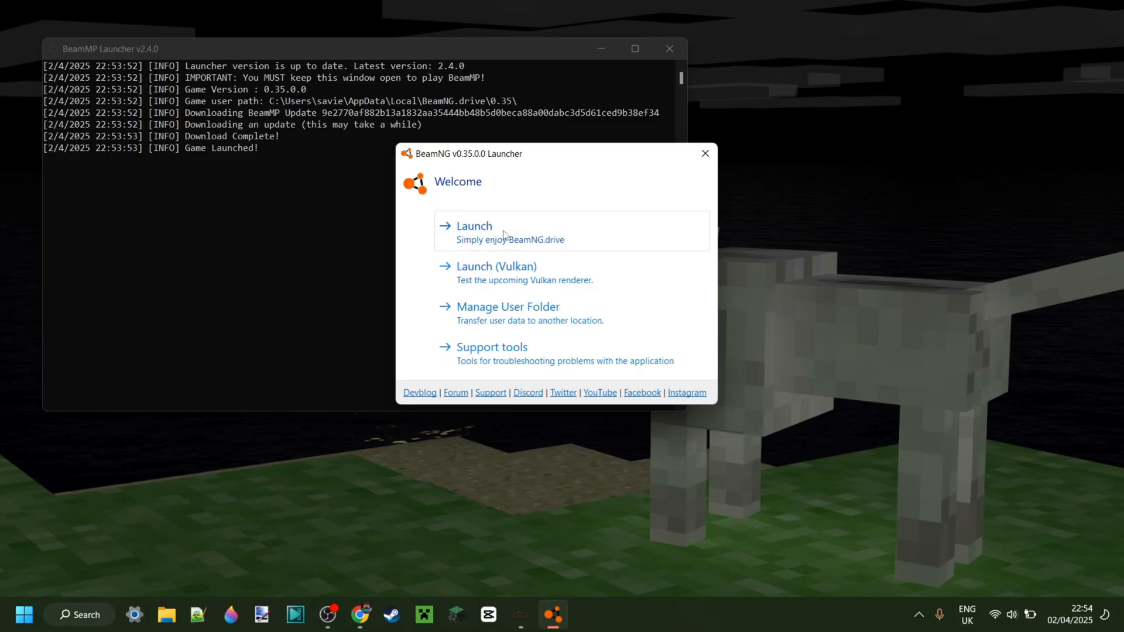
left_click(474, 226)
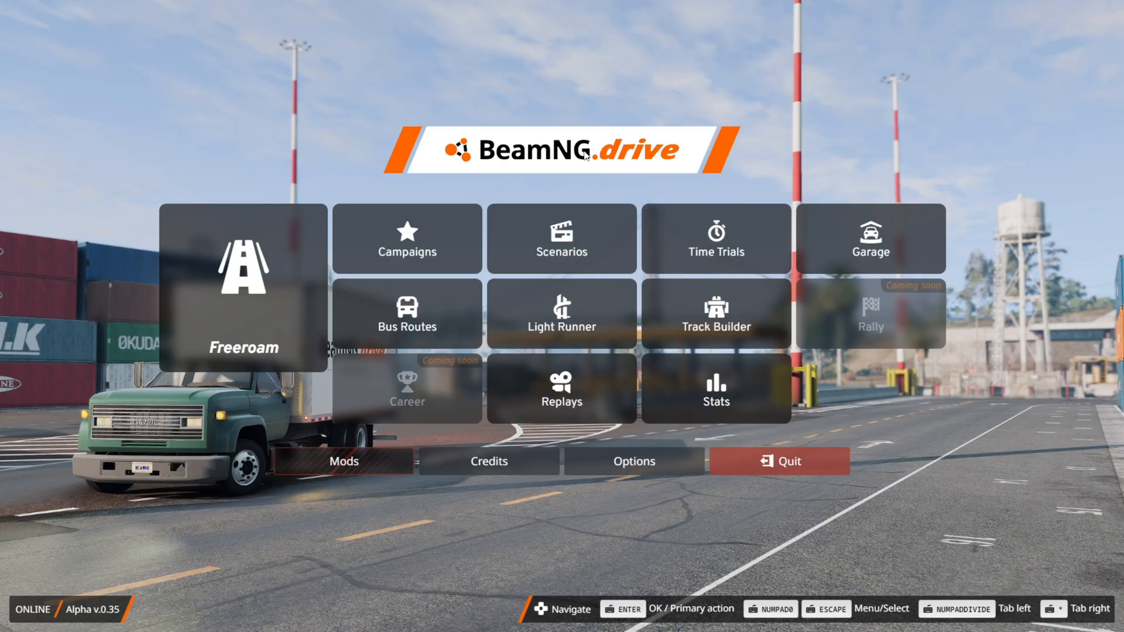
mouse_move(894, 254)
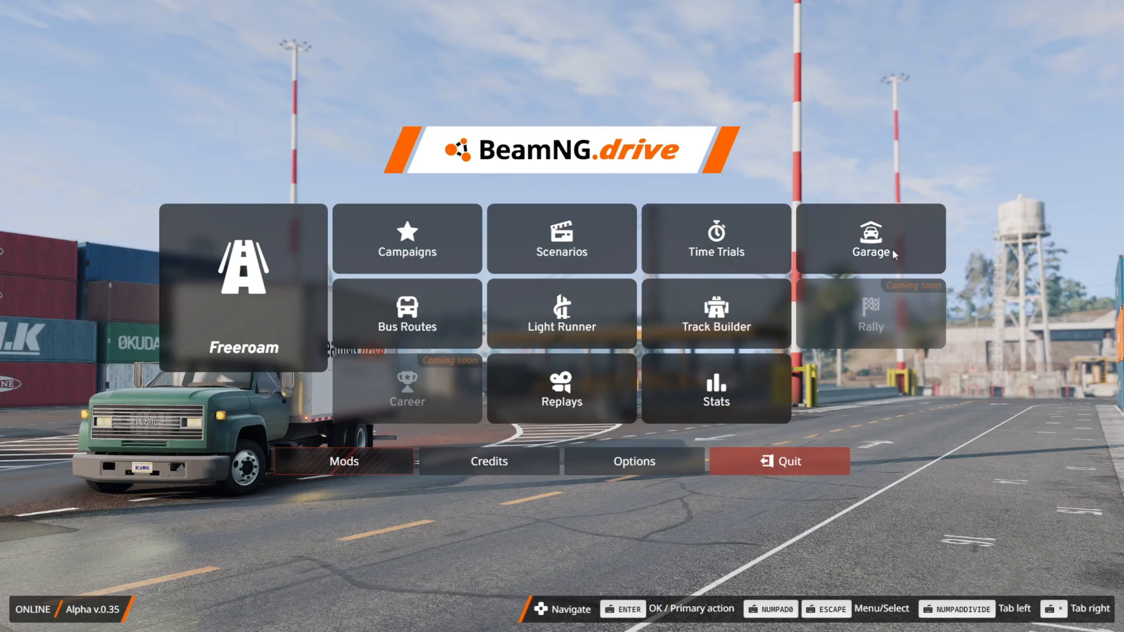
mouse_move(721, 552)
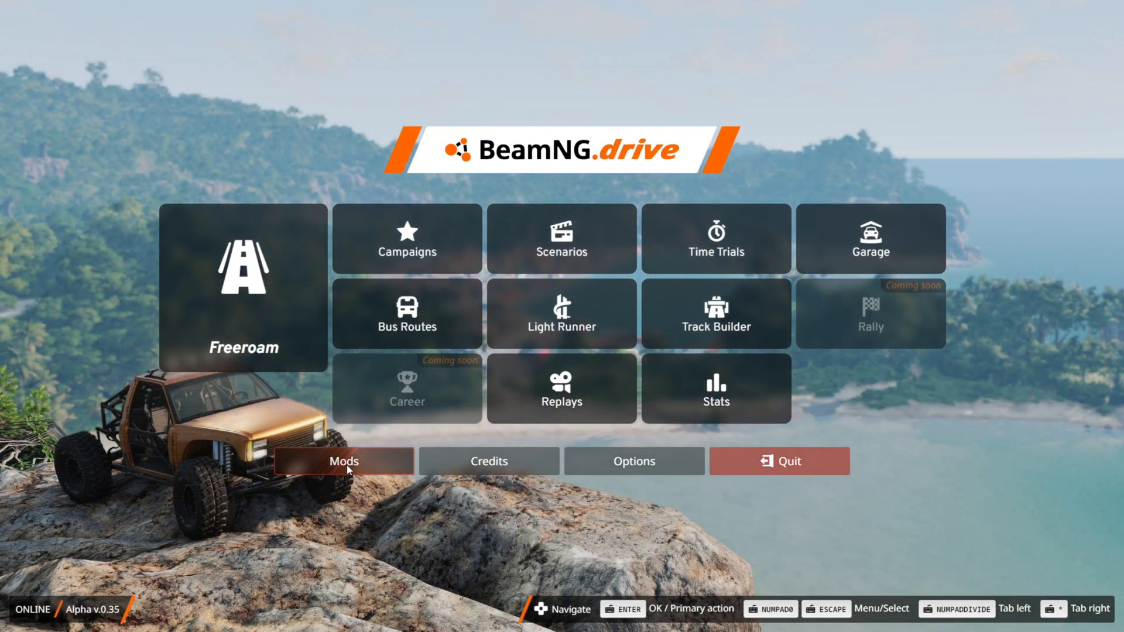
Open the Mods manager showing the 0.35 update's deactivated-mods warning.
left_click(343, 462)
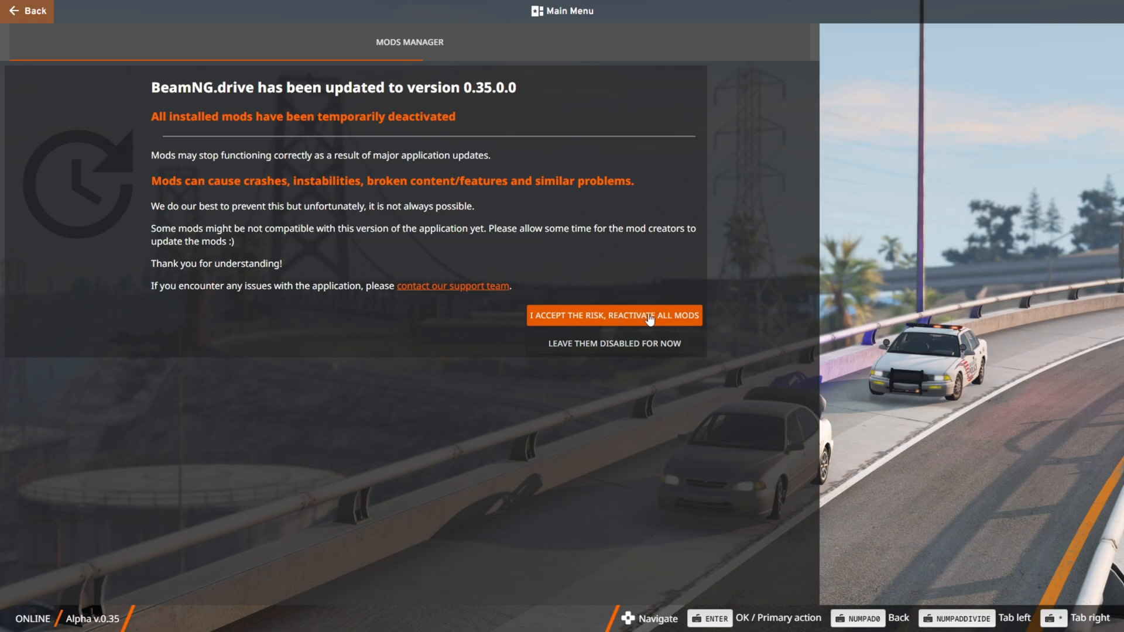
mouse_move(628, 321)
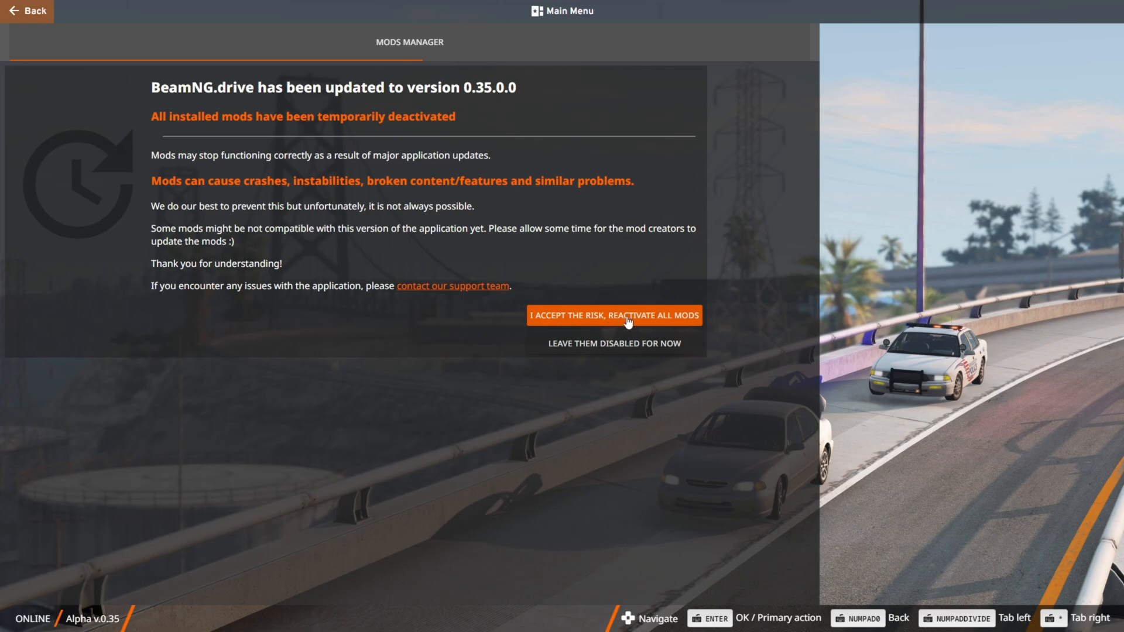
mouse_move(512, 349)
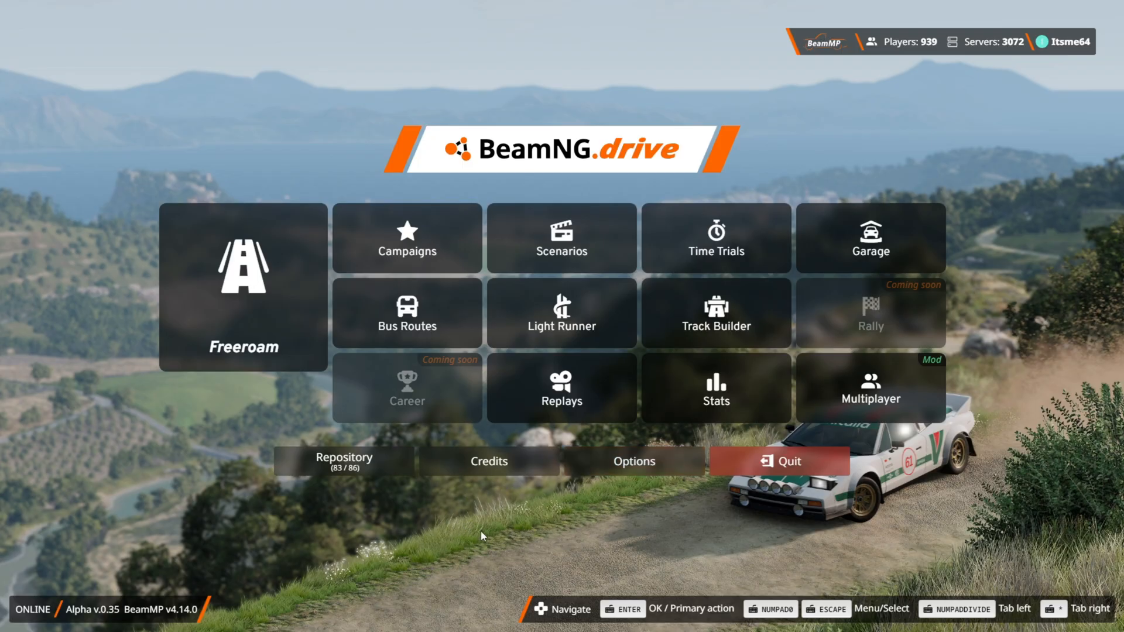
mouse_move(784, 9)
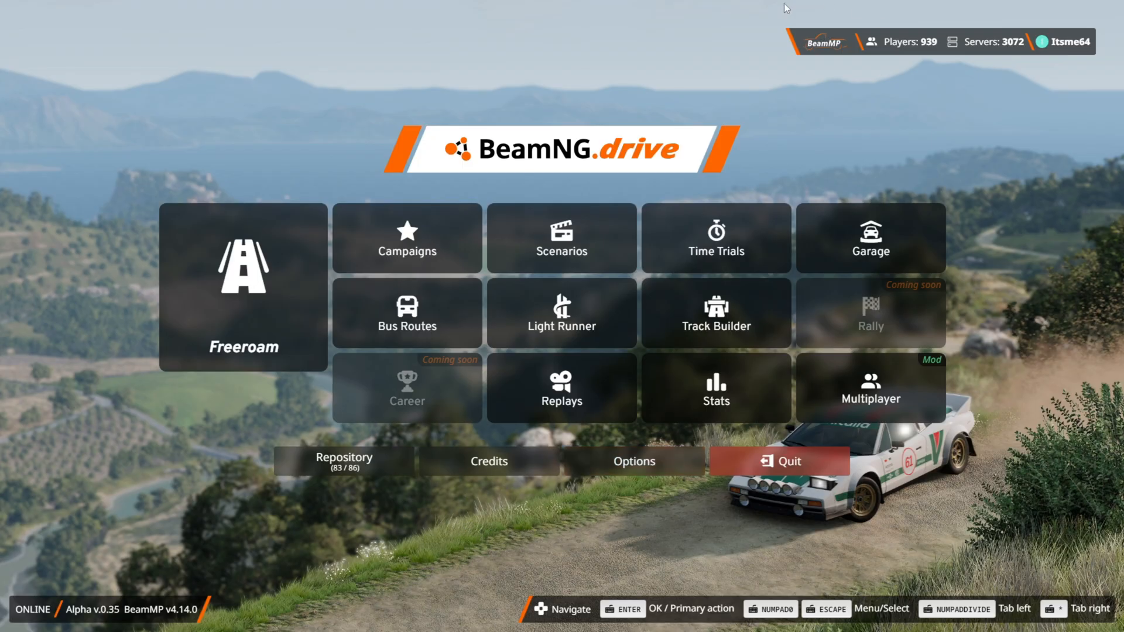
mouse_move(1106, 33)
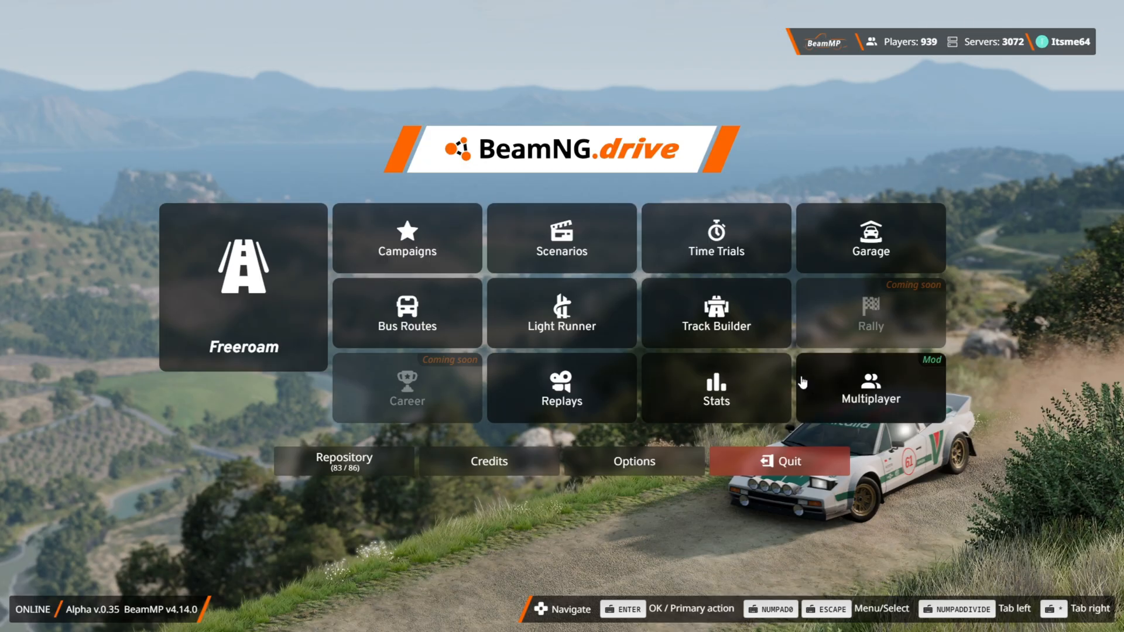
Open the BeamMP Multiplayer server browser and look through the official server list.
left_click(871, 388)
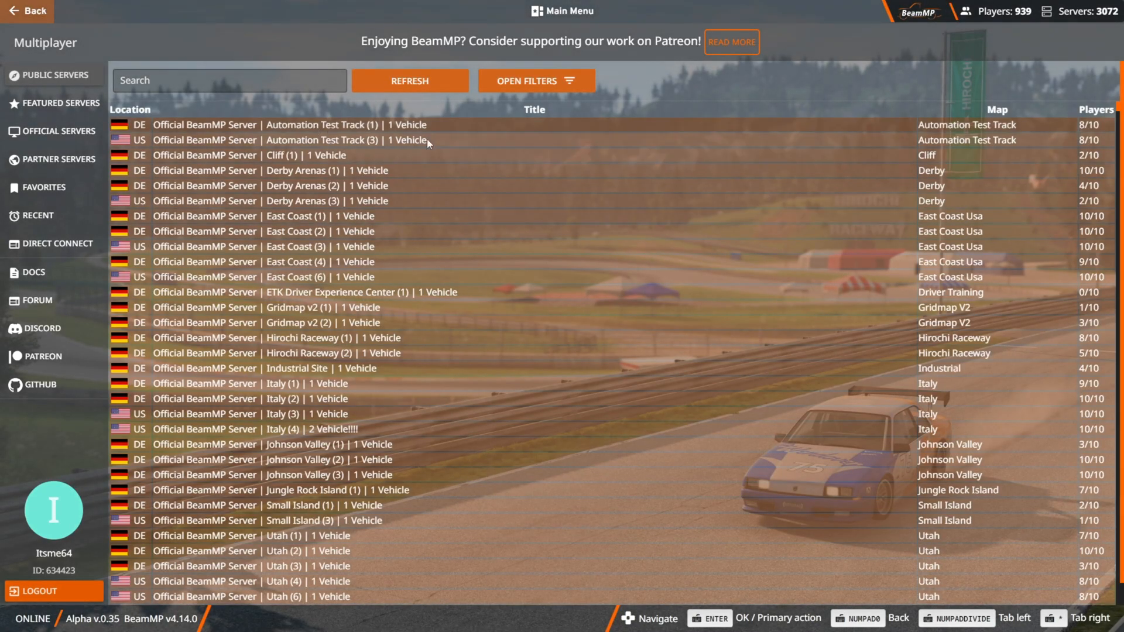
scroll("down", 3)
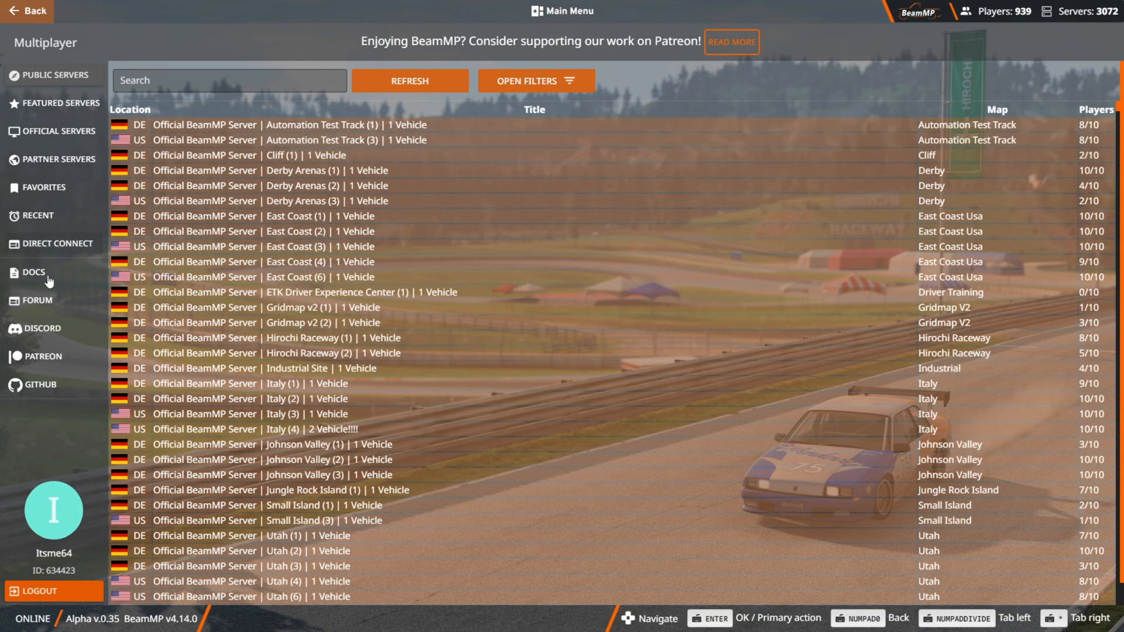
mouse_move(21, 25)
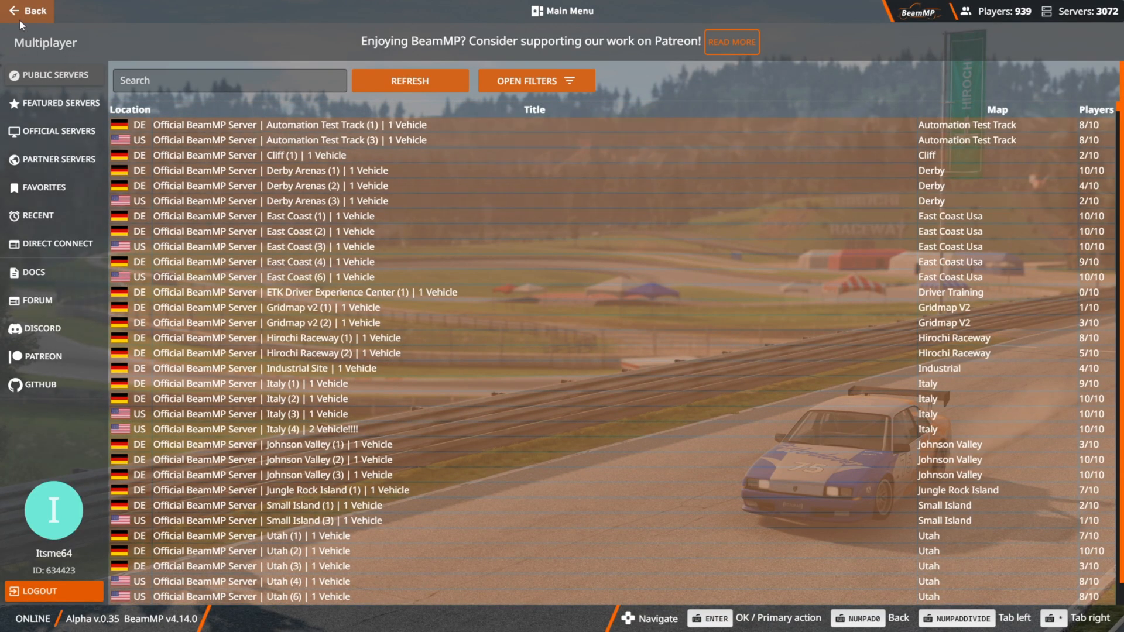
Go back from the Multiplayer screen to the main menu.
left_click(28, 10)
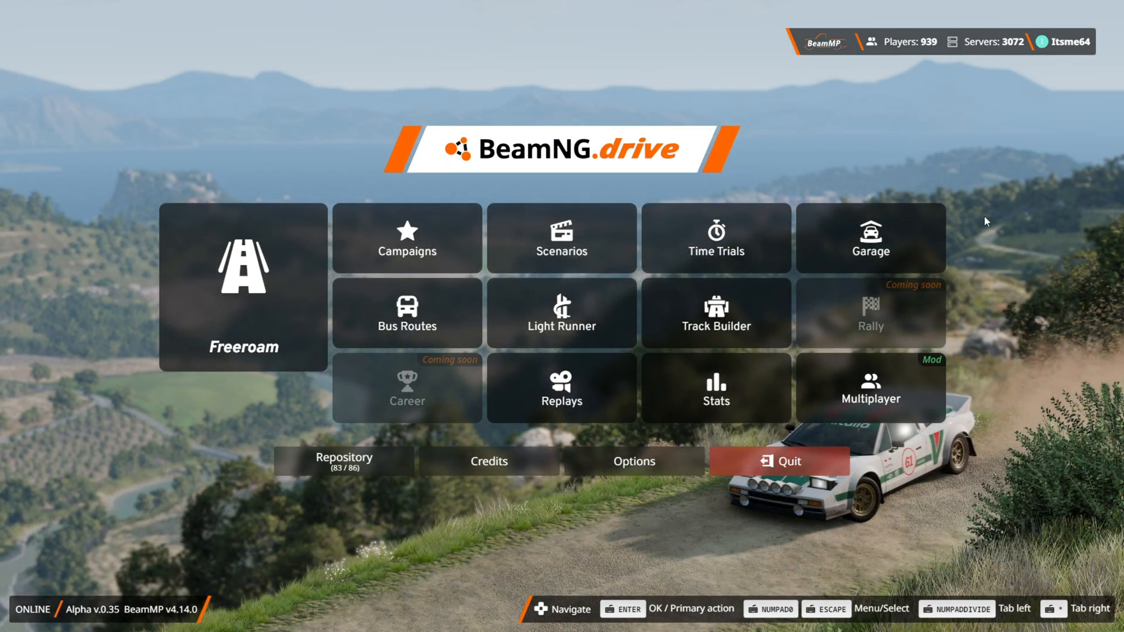
mouse_move(960, 201)
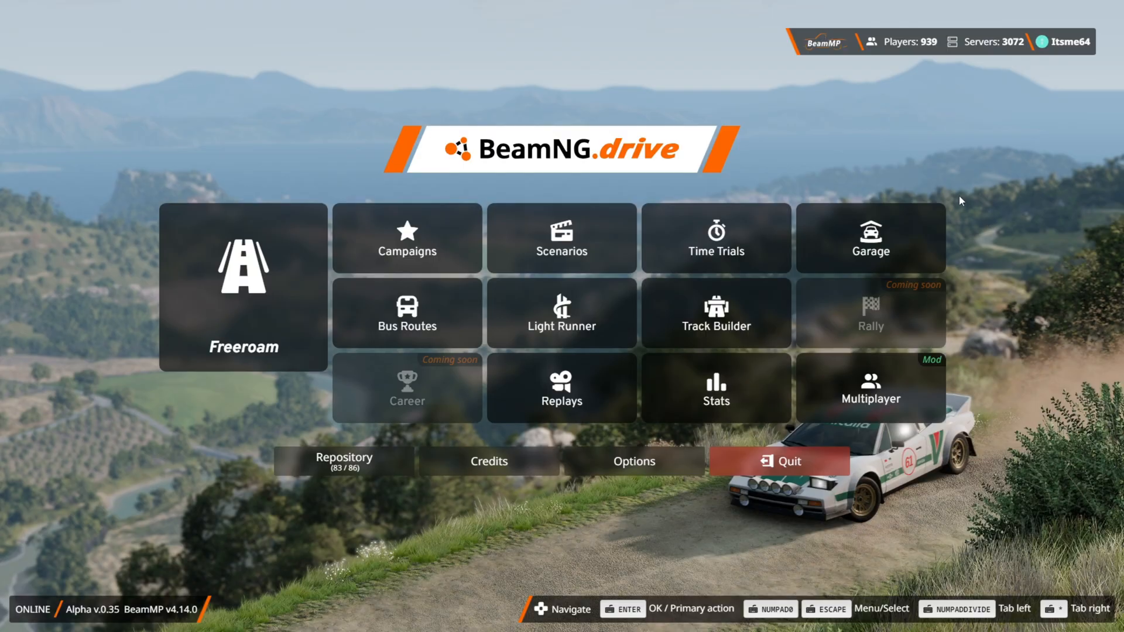
mouse_move(381, 122)
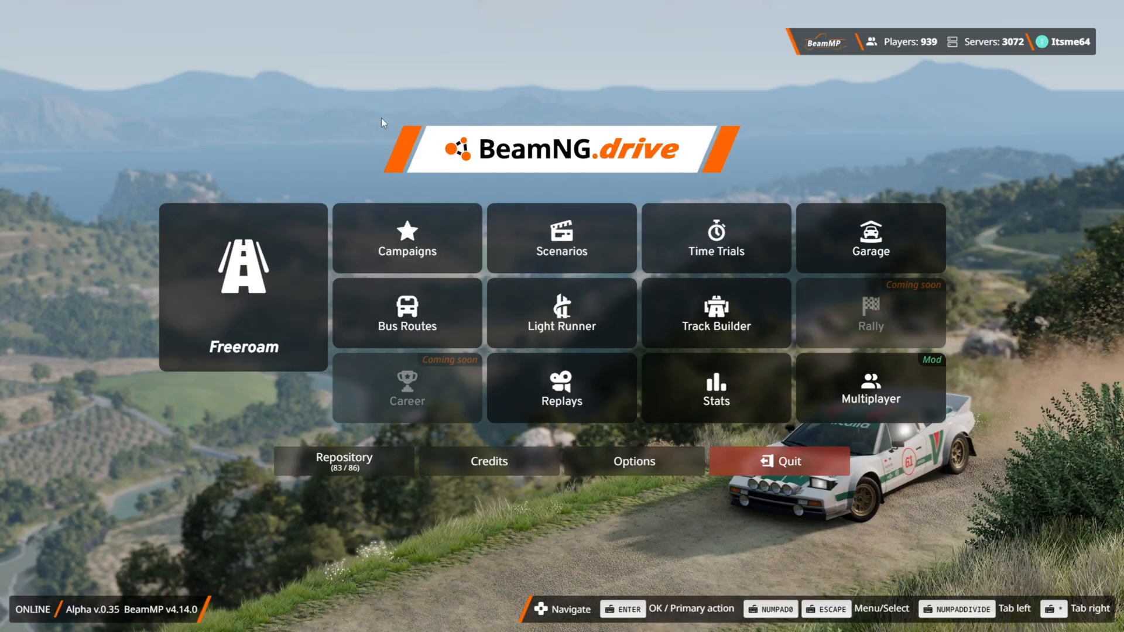
mouse_move(787, 171)
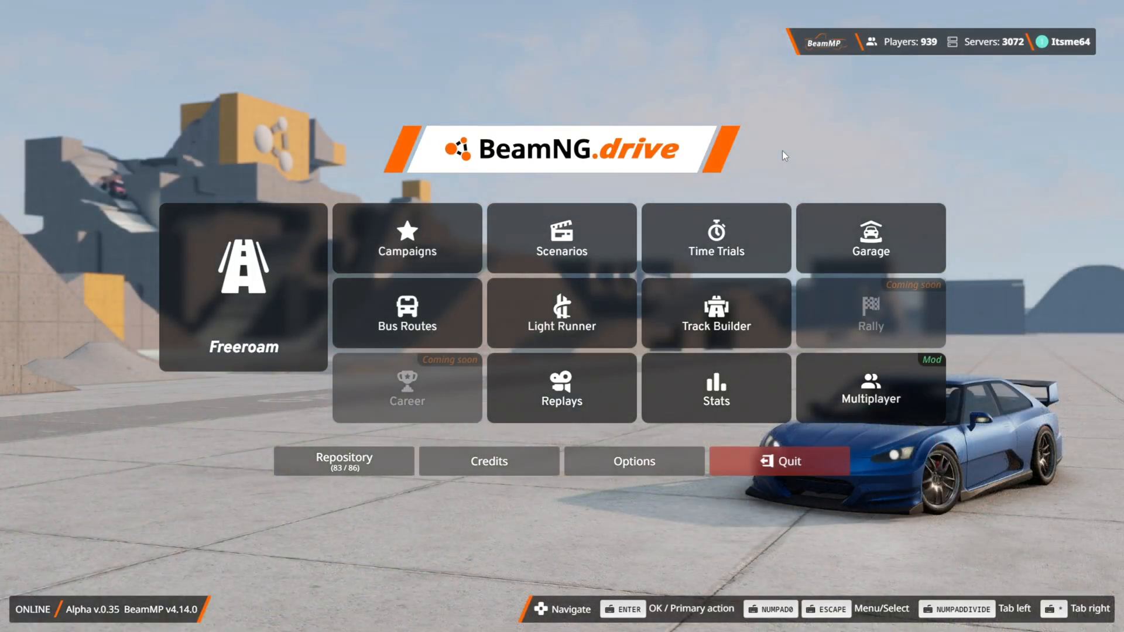
mouse_move(758, 137)
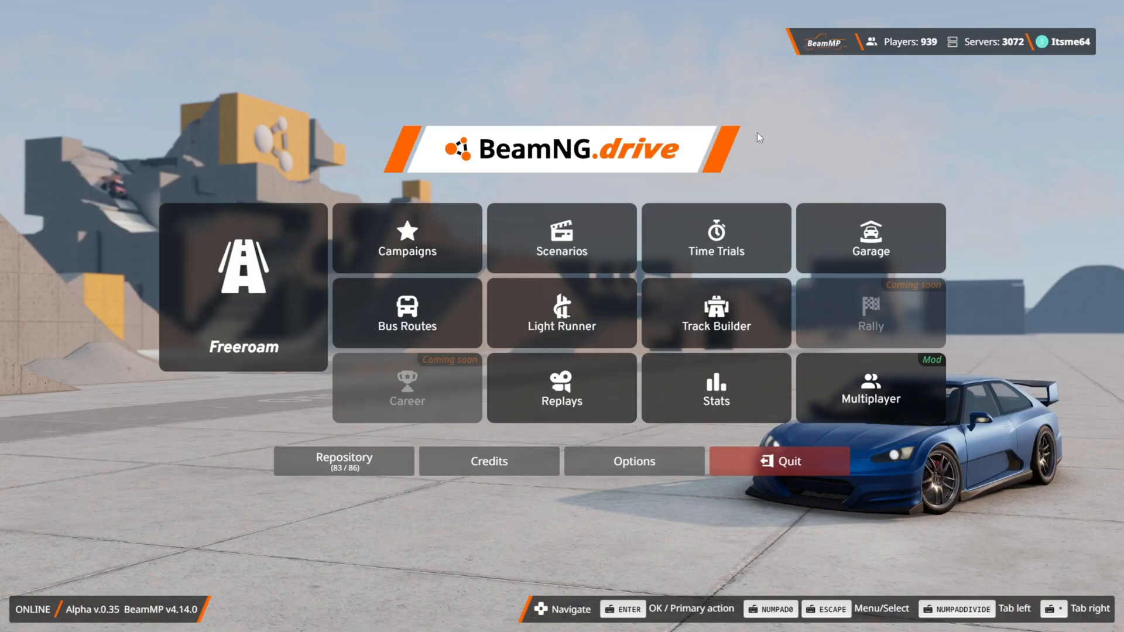
mouse_move(344, 499)
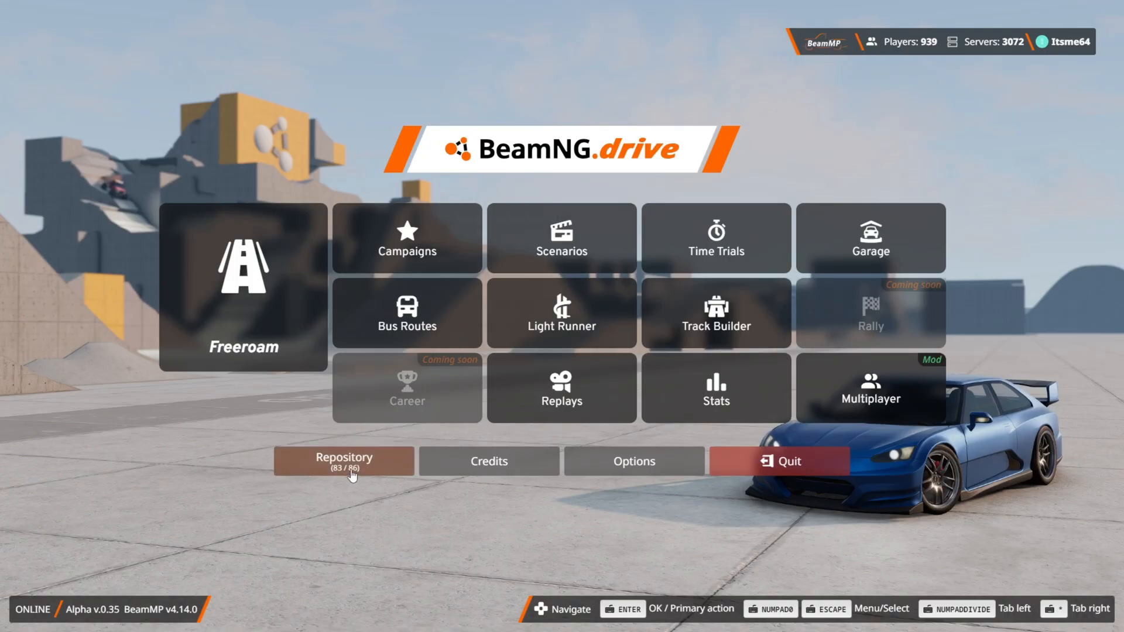
Show the installed mods list (82 of 86 active) and scroll to the deactivated multiplayerbeammp mod.
left_click(344, 461)
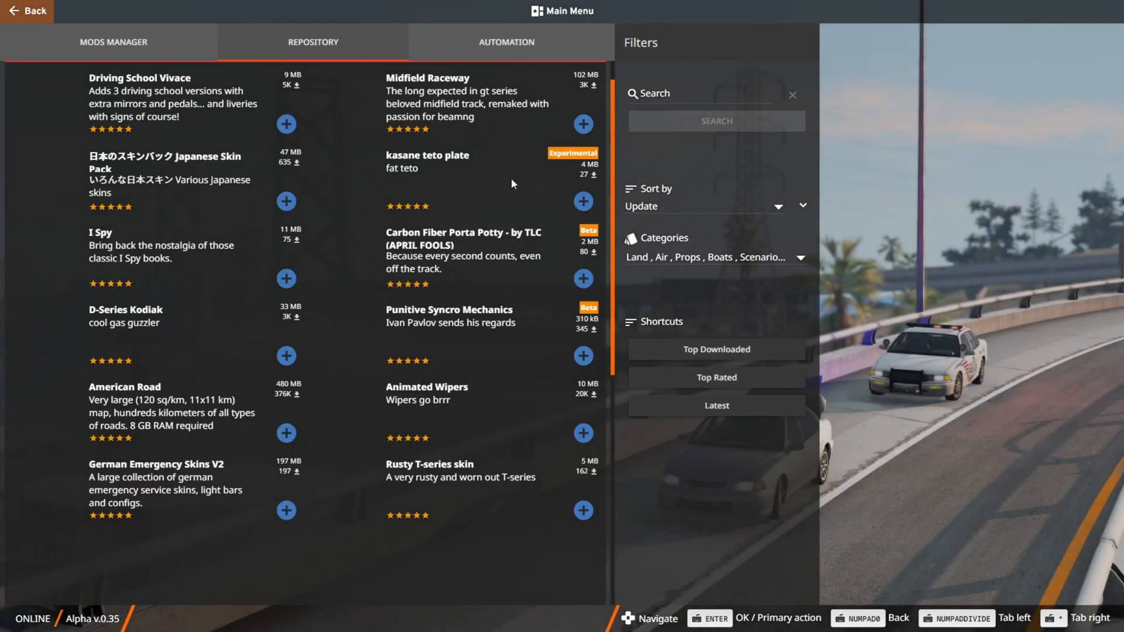
left_click(113, 42)
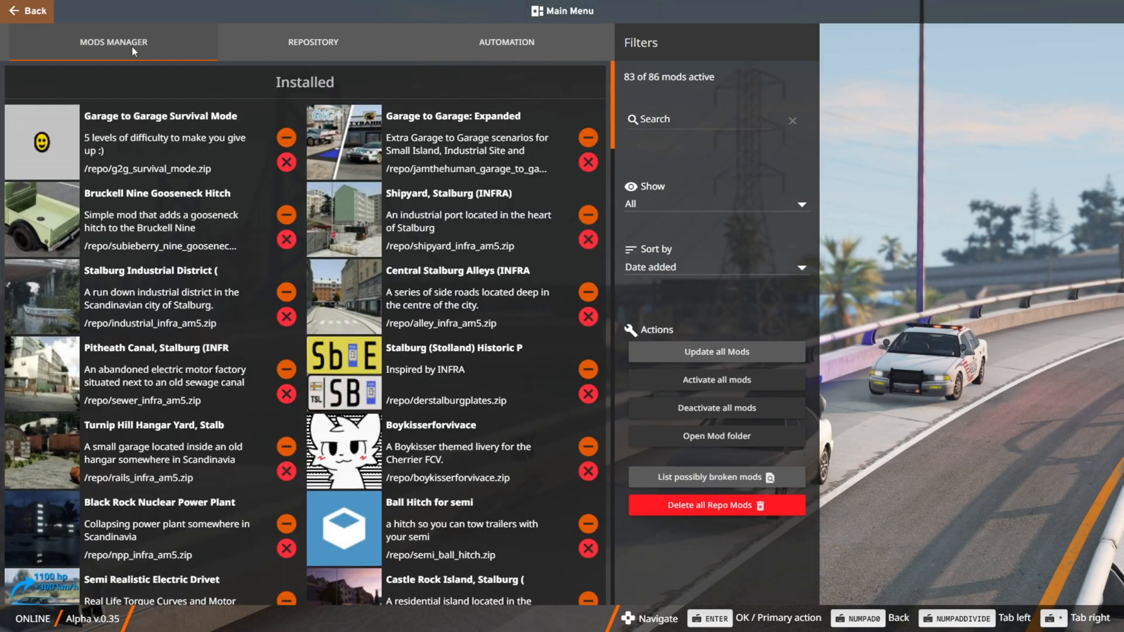
mouse_move(226, 161)
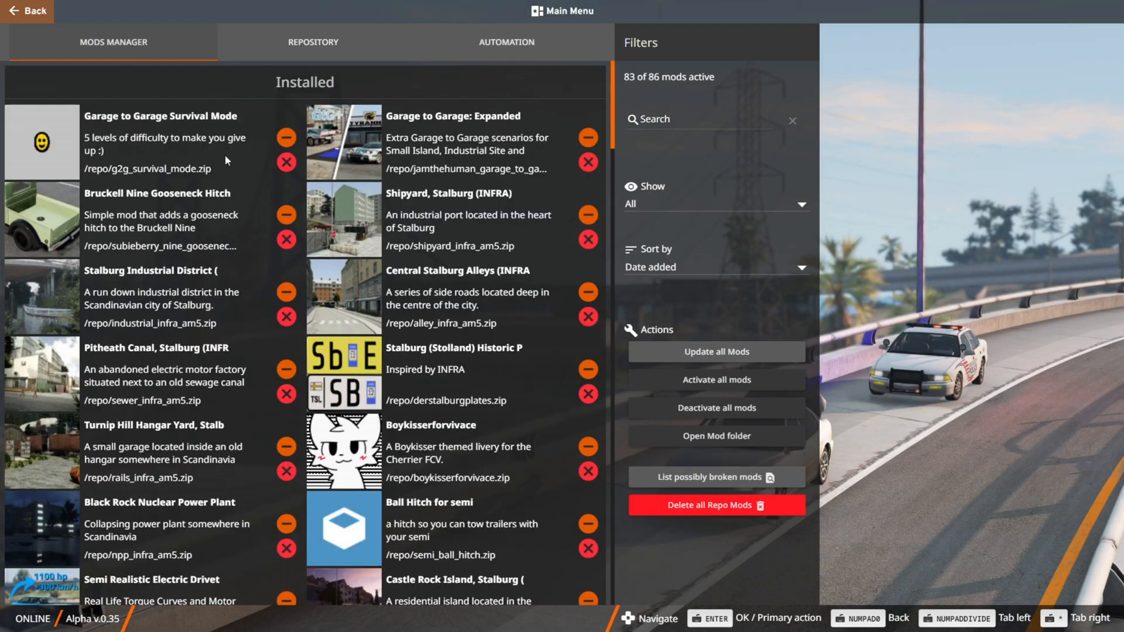
scroll("down", 3)
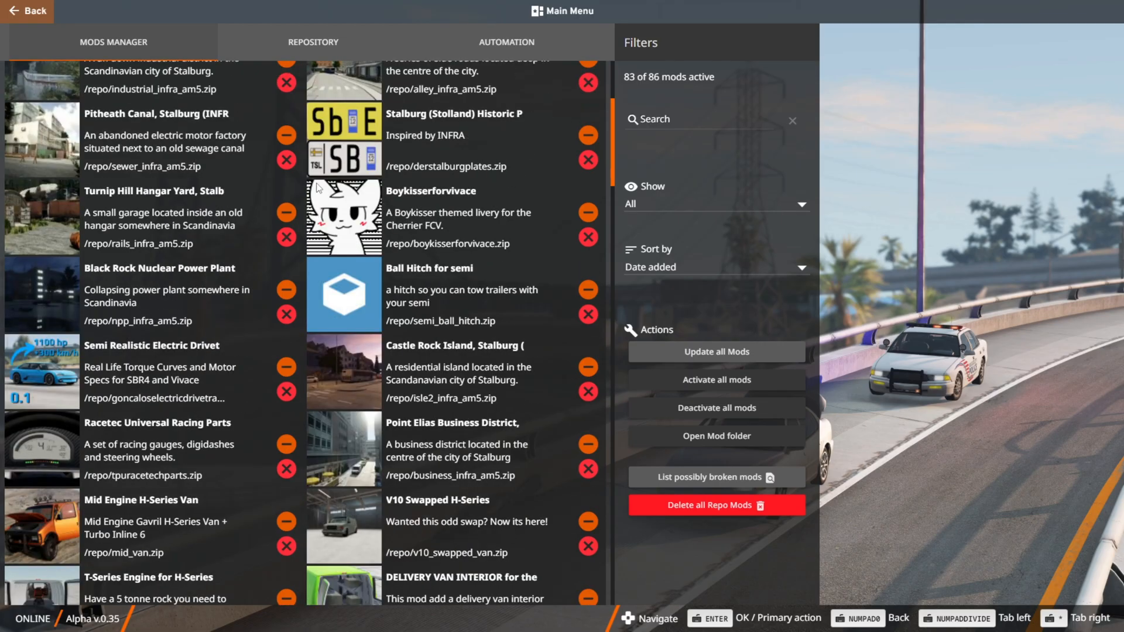
scroll("down", 3)
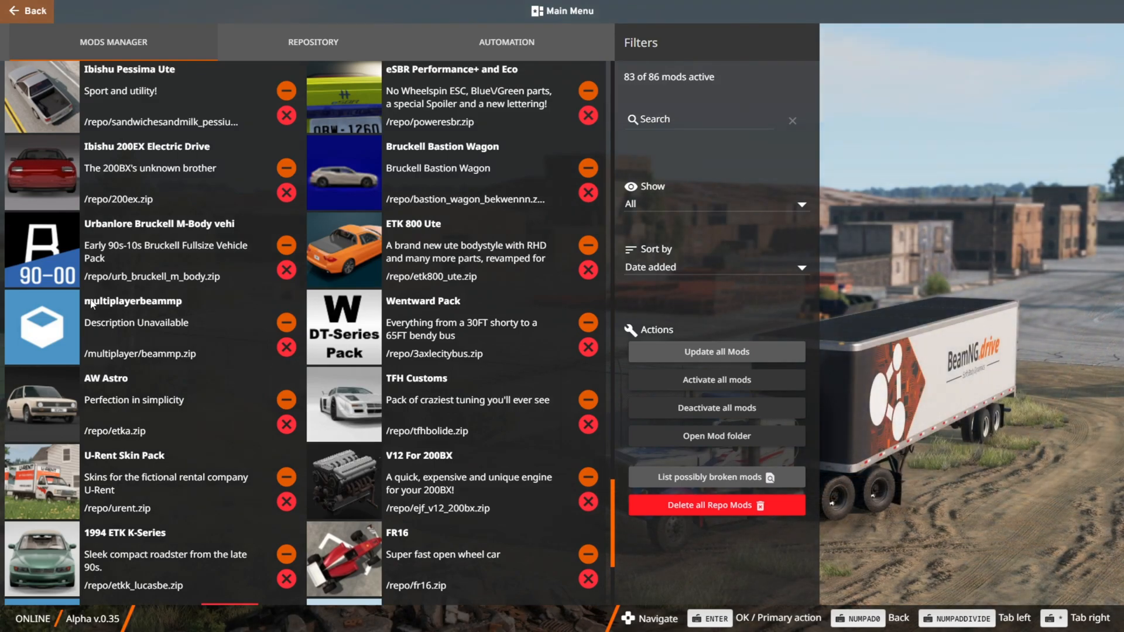
mouse_move(285, 321)
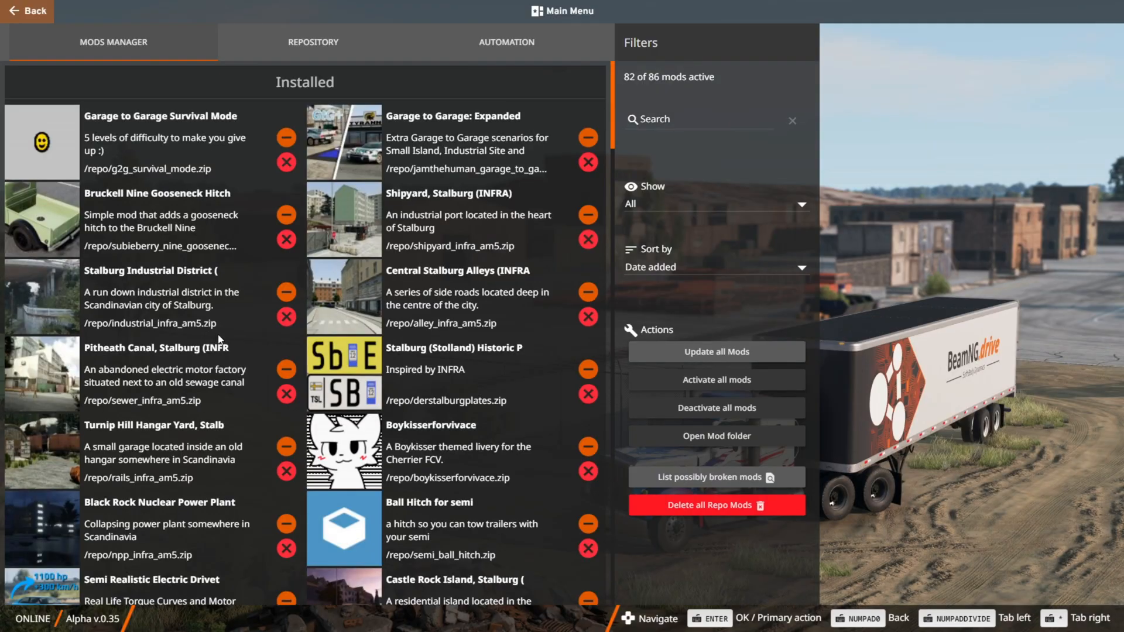
scroll("down", 3)
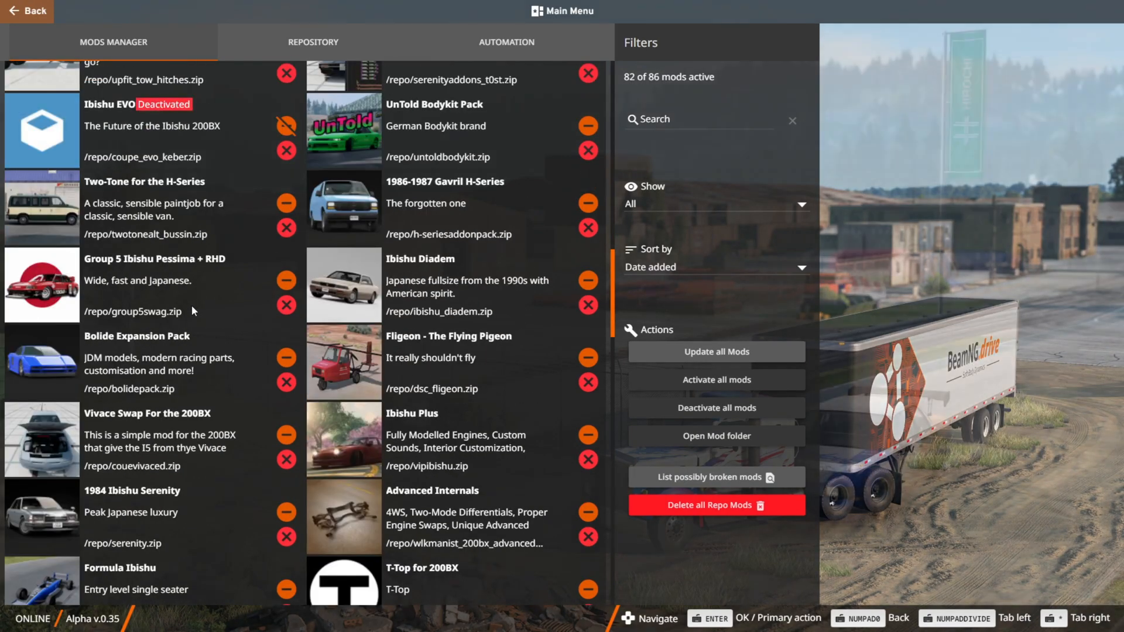
scroll("down", 3)
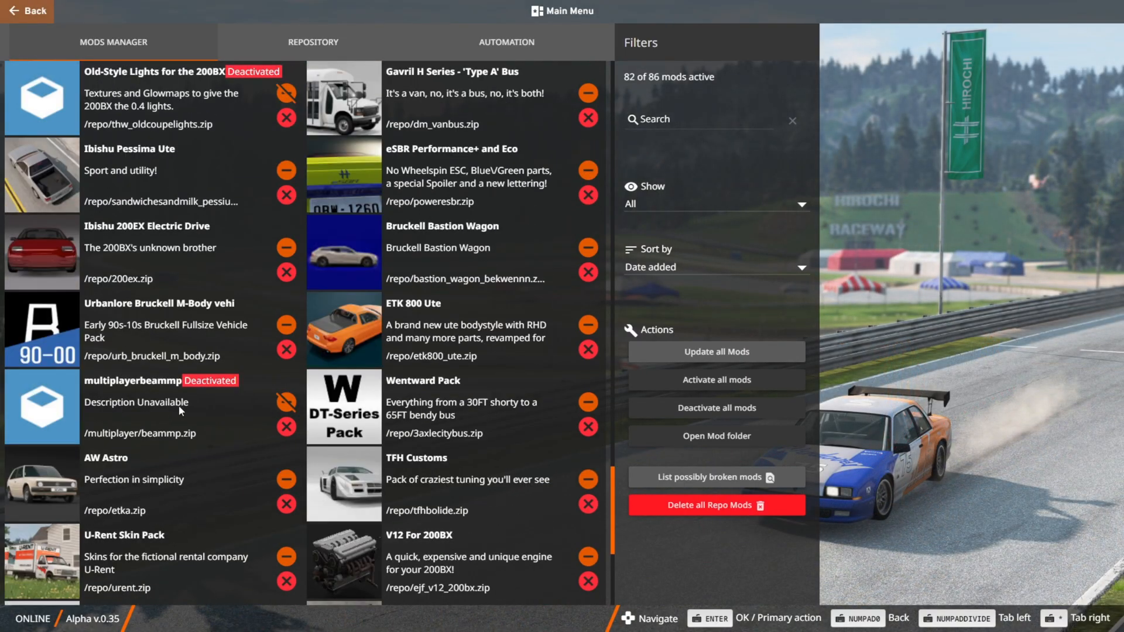
mouse_move(229, 397)
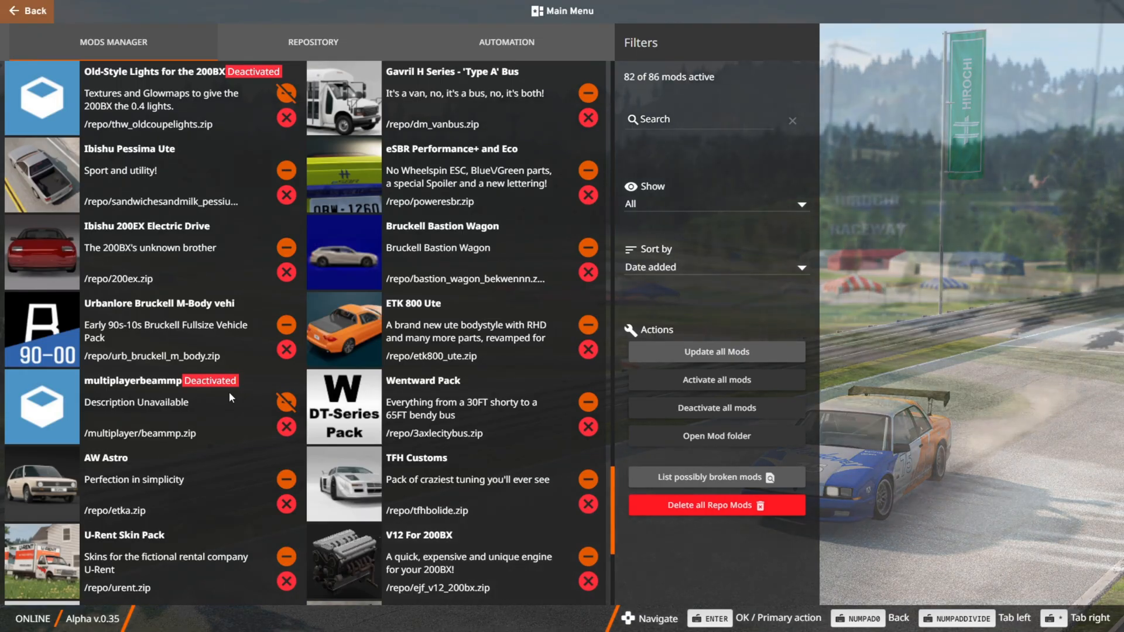
mouse_move(286, 403)
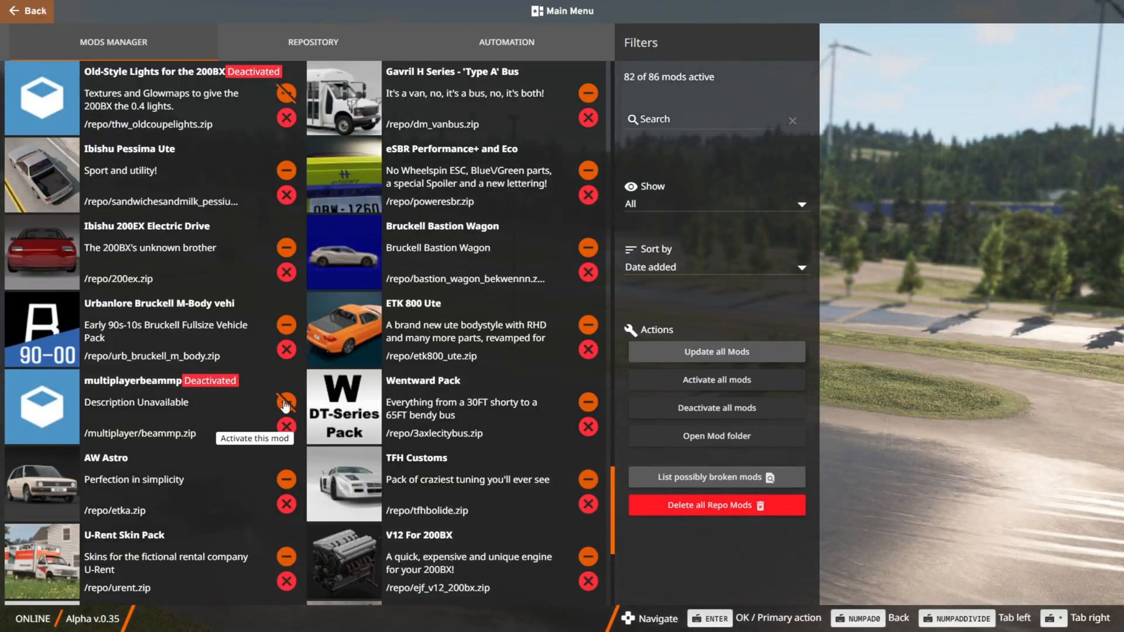
Activate the multiplayerbeammp mod (83 of 86 active) and reopen the Multiplayer server browser.
left_click(286, 402)
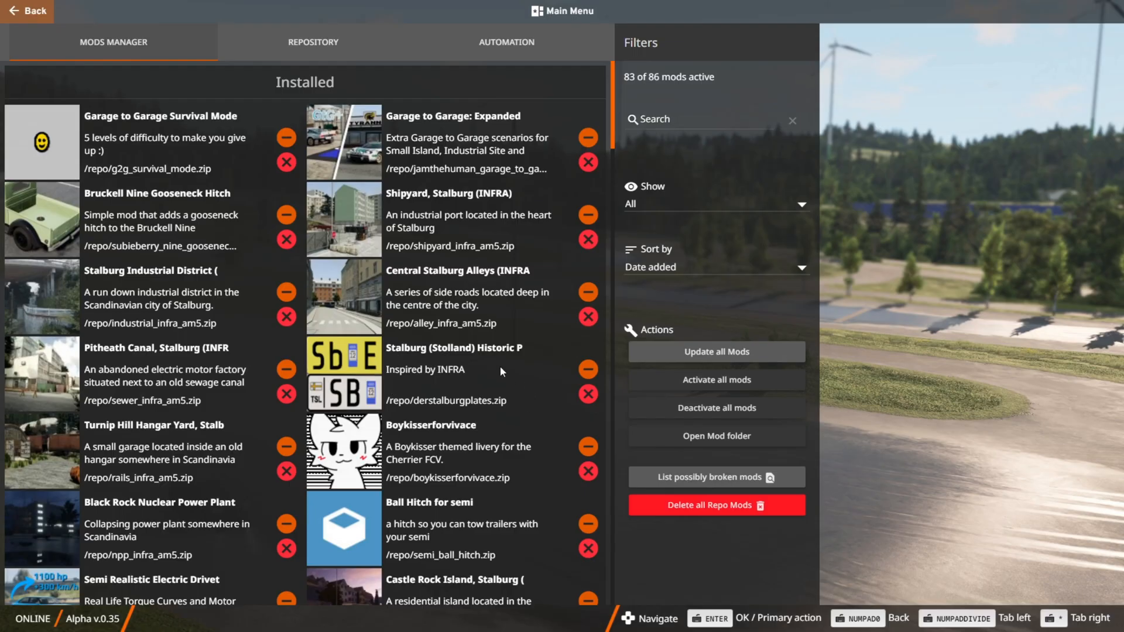
mouse_move(27, 11)
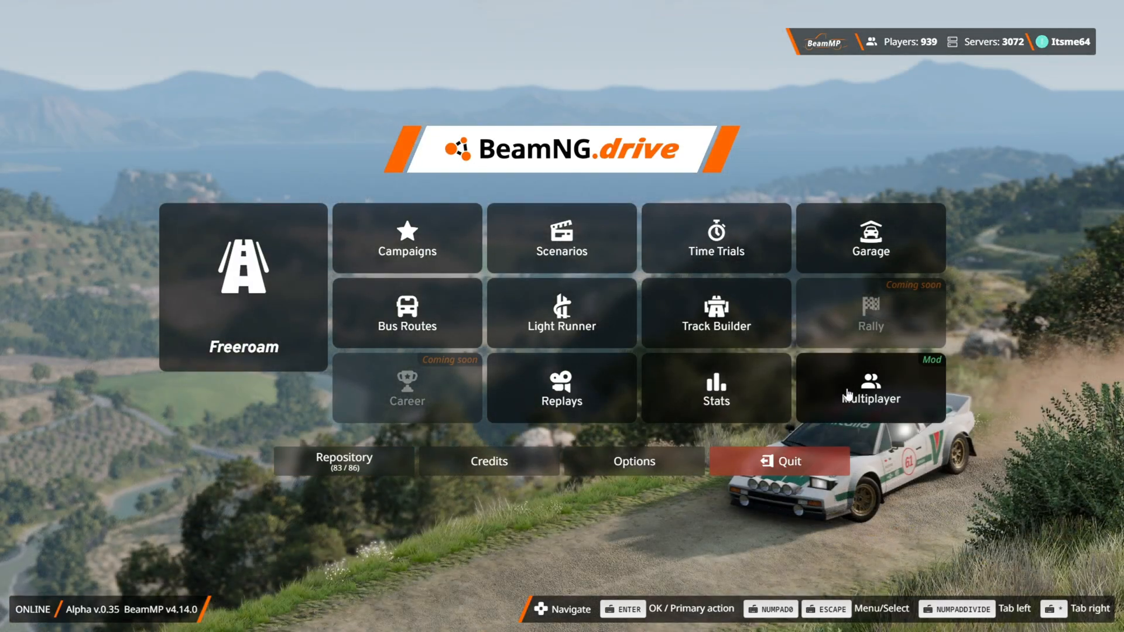
mouse_move(881, 398)
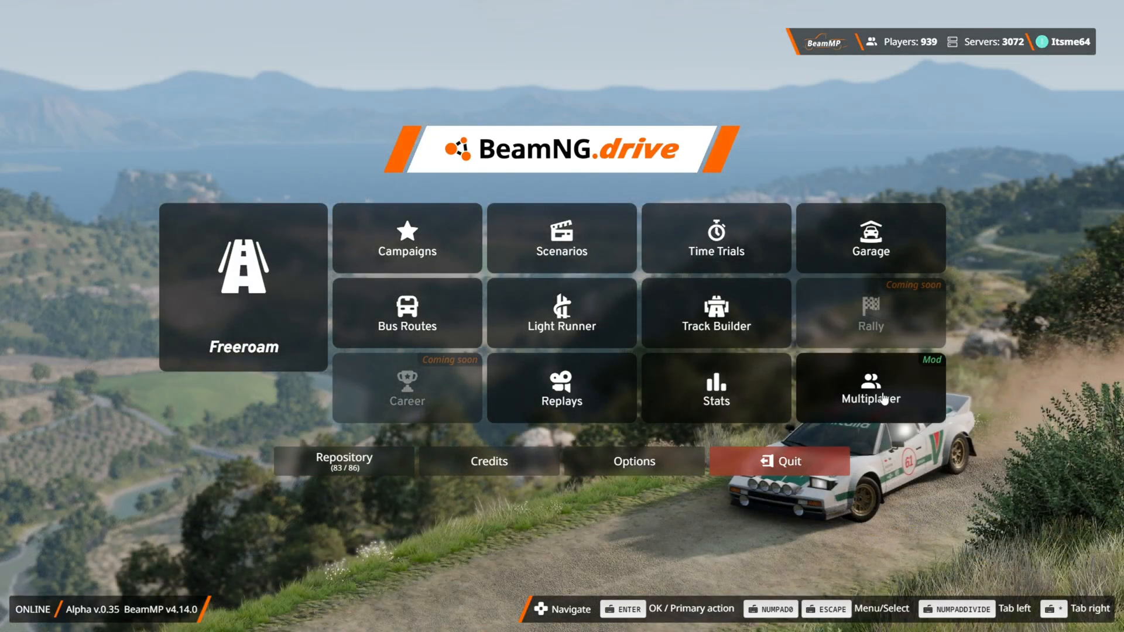
left_click(870, 388)
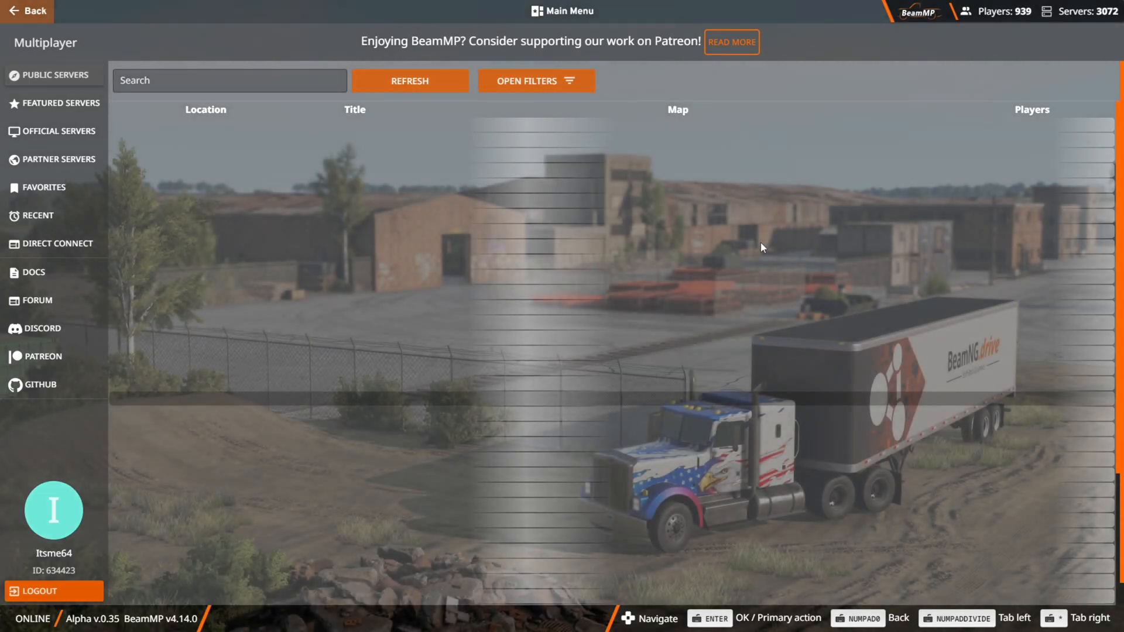